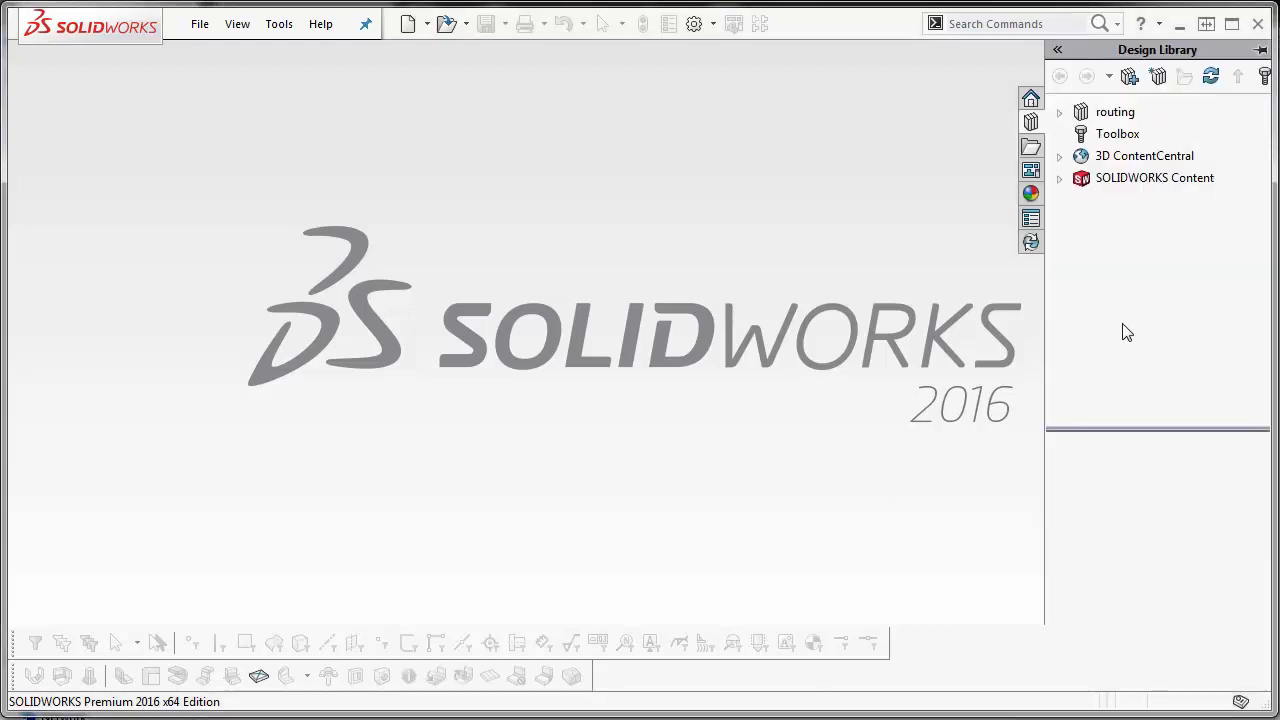
{"action": "mouse_move", "coordinate": [1062, 118]}
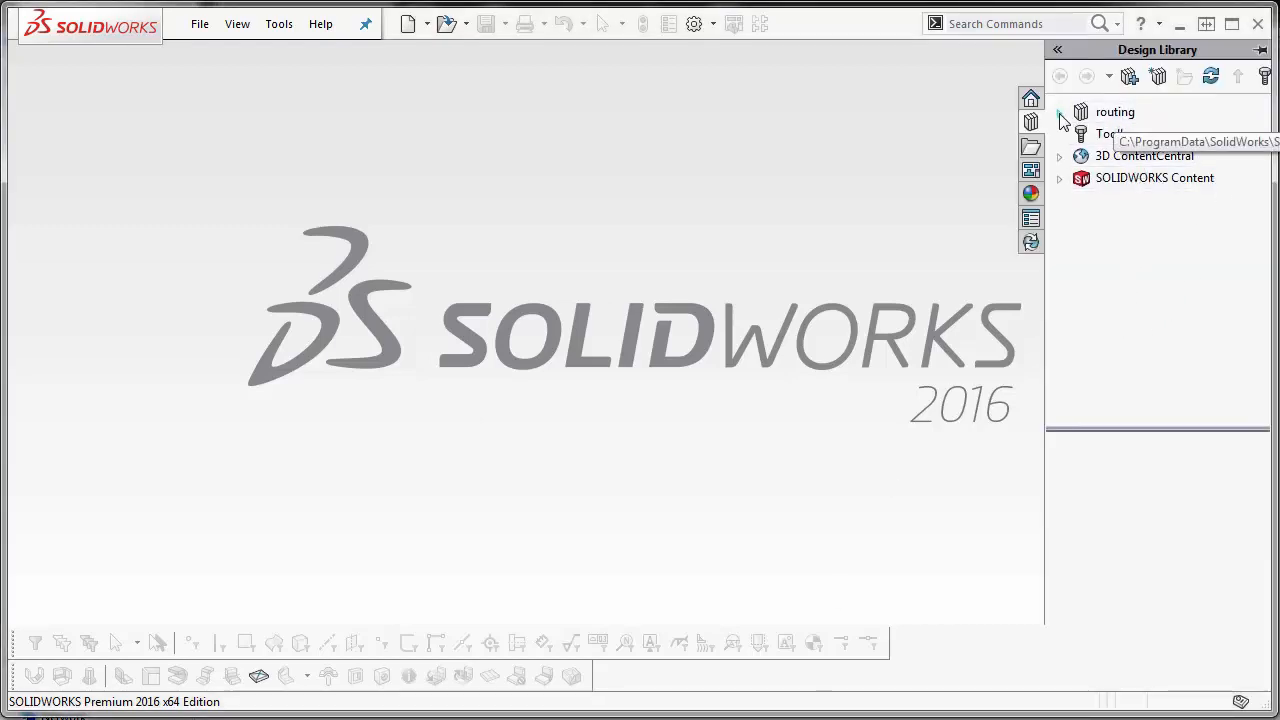
Open the slip on weld flange part from routing > piping > flanges in the Design Library
{"action": "left_click", "coordinate": [1059, 112]}
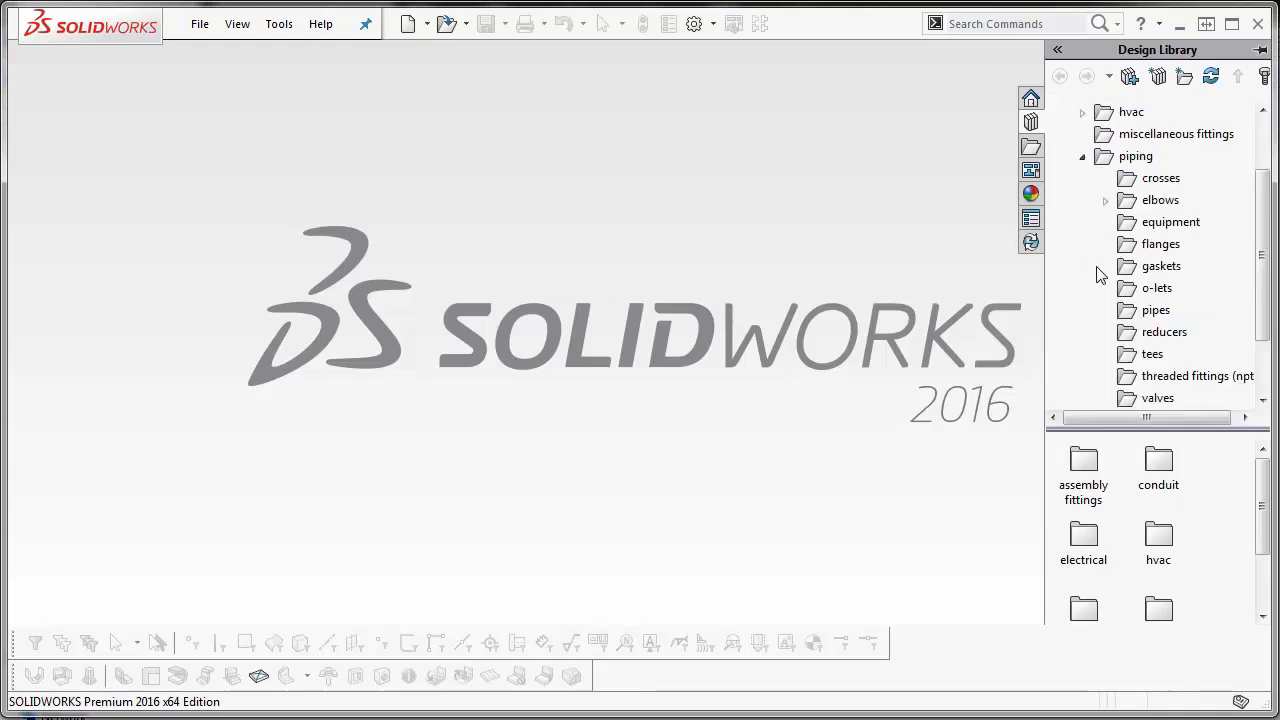
{"action": "left_click", "coordinate": [1160, 243]}
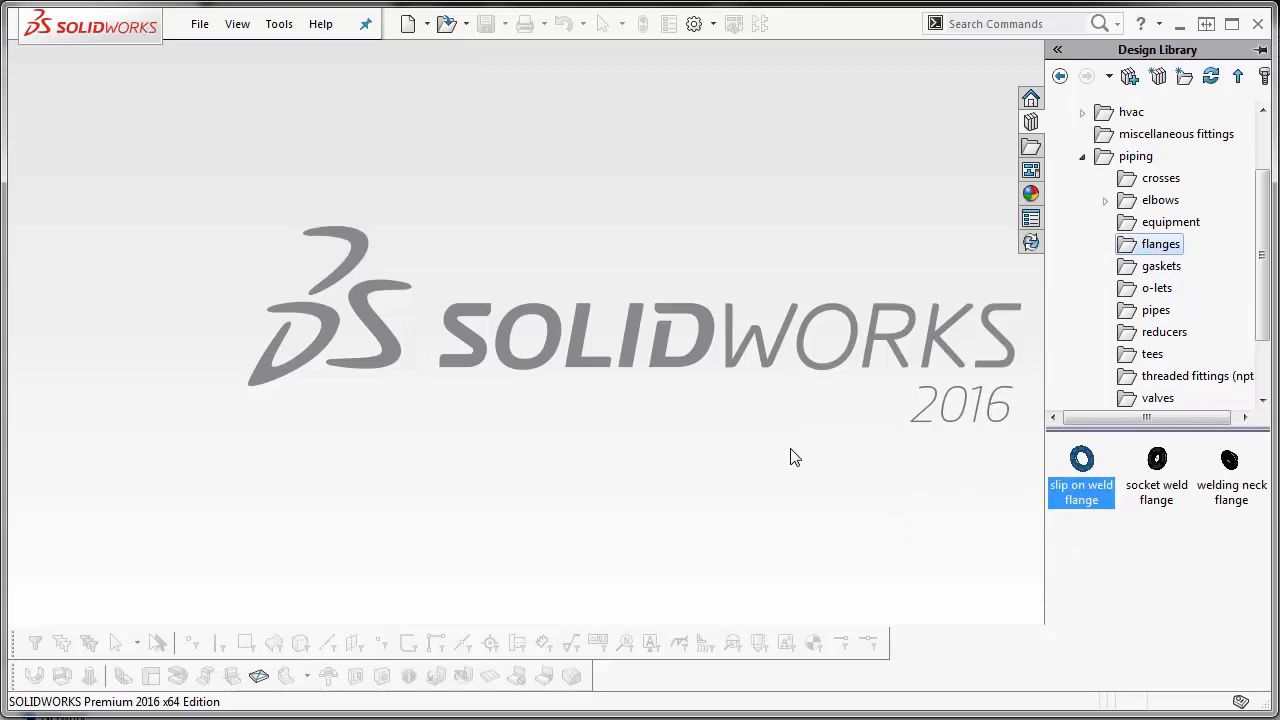
{"action": "double_click", "coordinate": [1081, 470]}
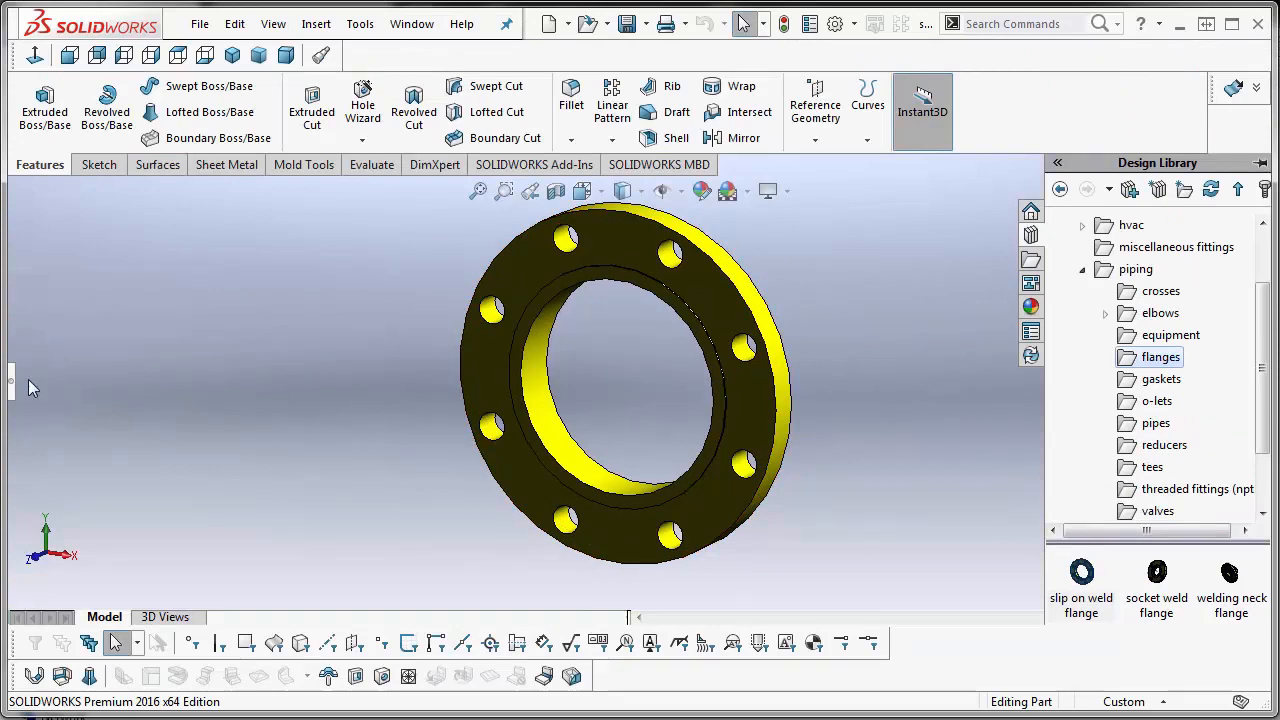
Save a copy named 'SS - slip on weld flange' and close the original part
{"action": "left_click", "coordinate": [199, 23]}
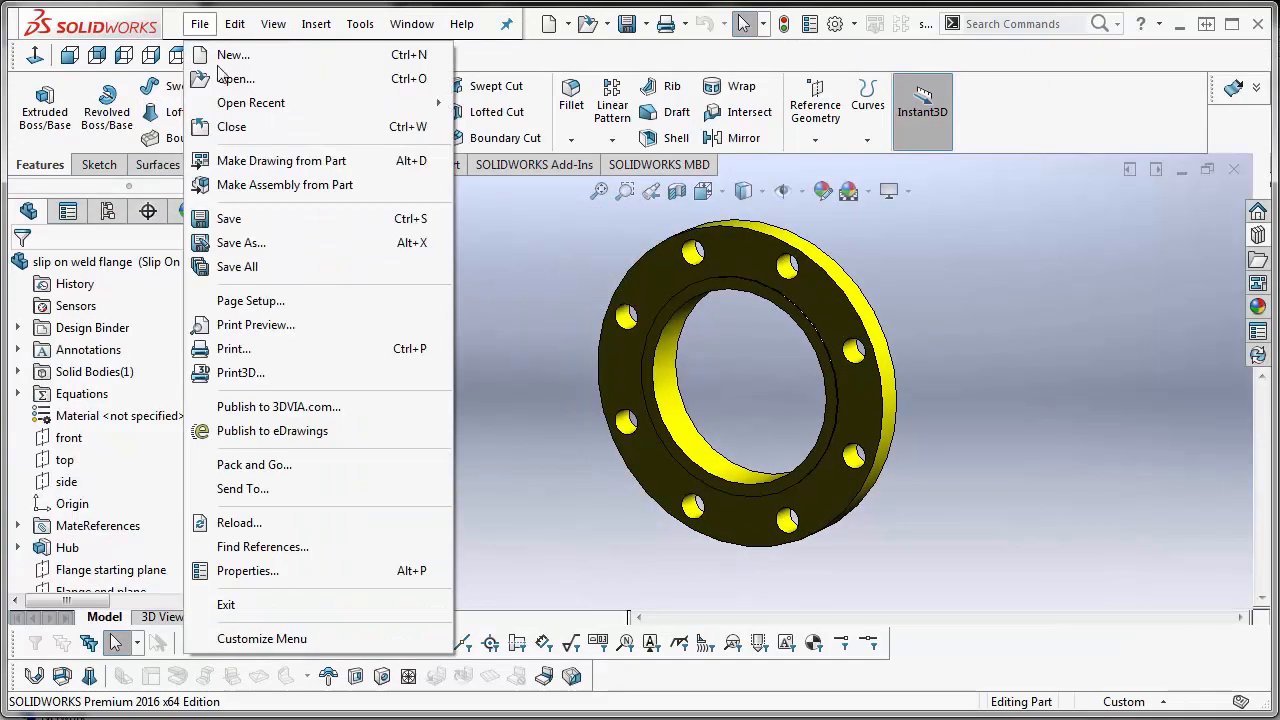
{"action": "left_click", "coordinate": [241, 242]}
{"action": "type", "text": "SS - slip on weld flange.sldprt"}
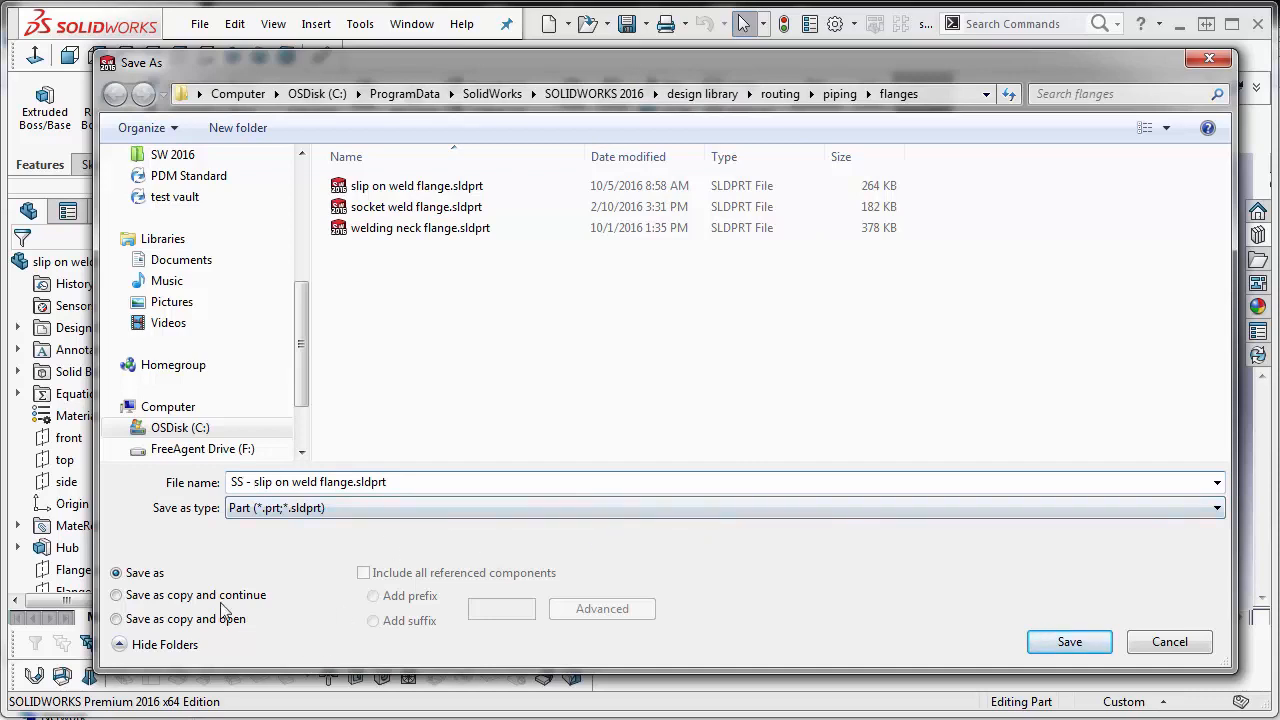
{"action": "left_click", "coordinate": [116, 595]}
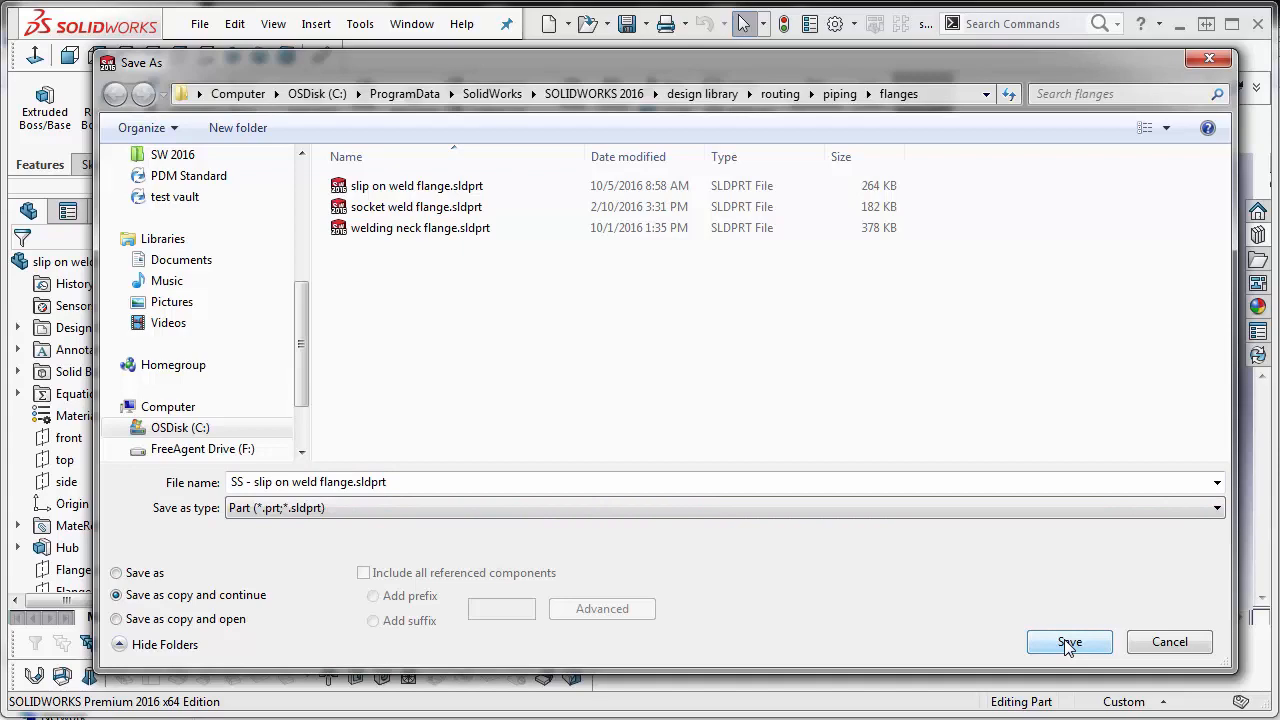
{"action": "left_click", "coordinate": [1069, 641]}
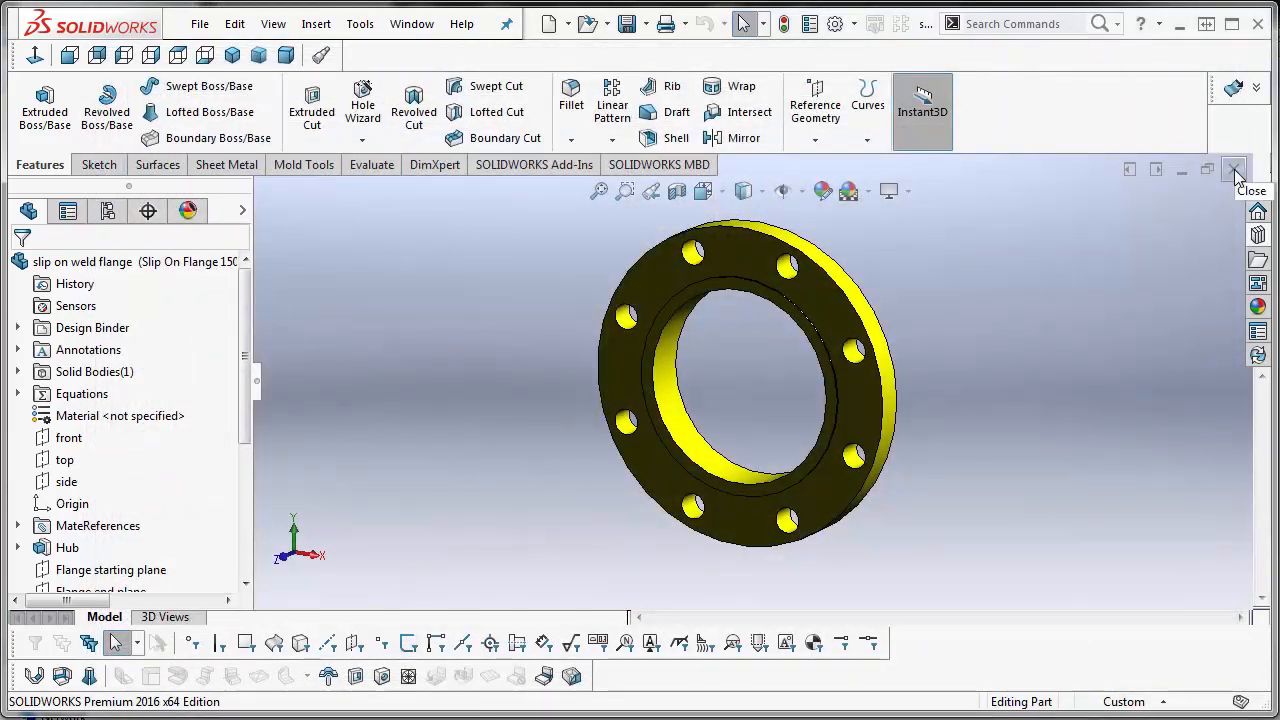
{"action": "left_click", "coordinate": [1236, 169]}
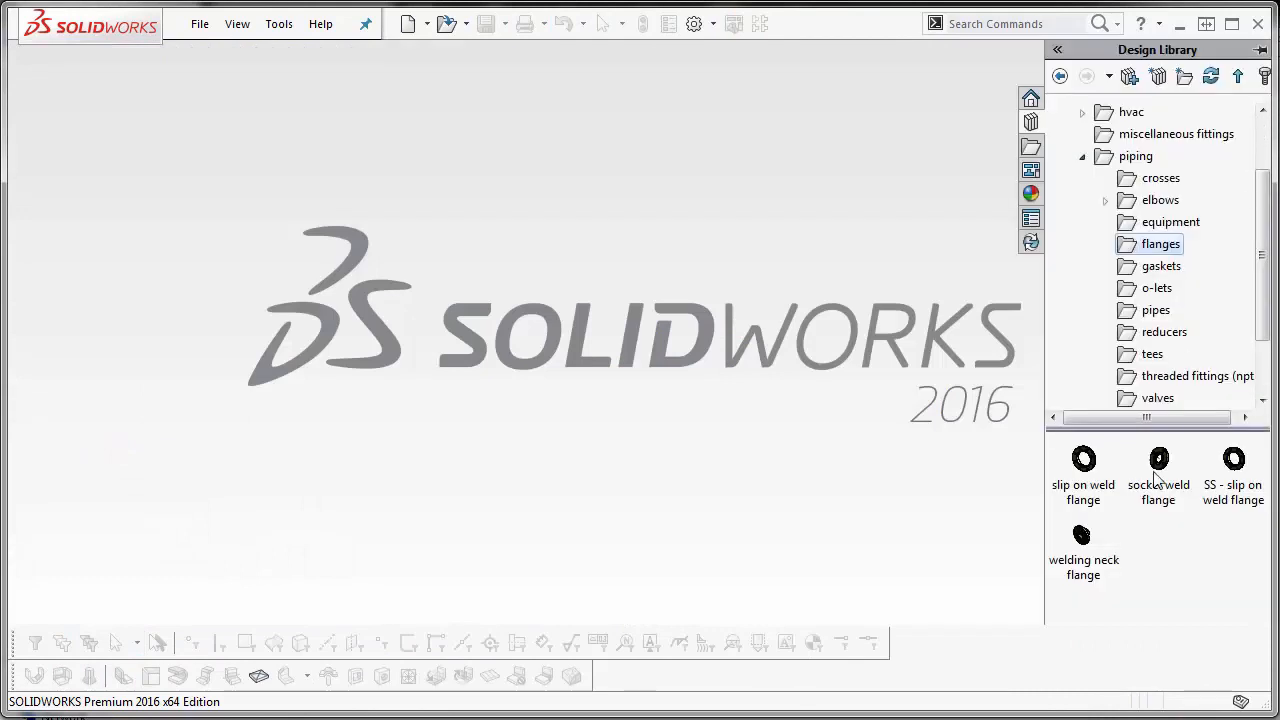
{"action": "mouse_move", "coordinate": [1233, 459]}
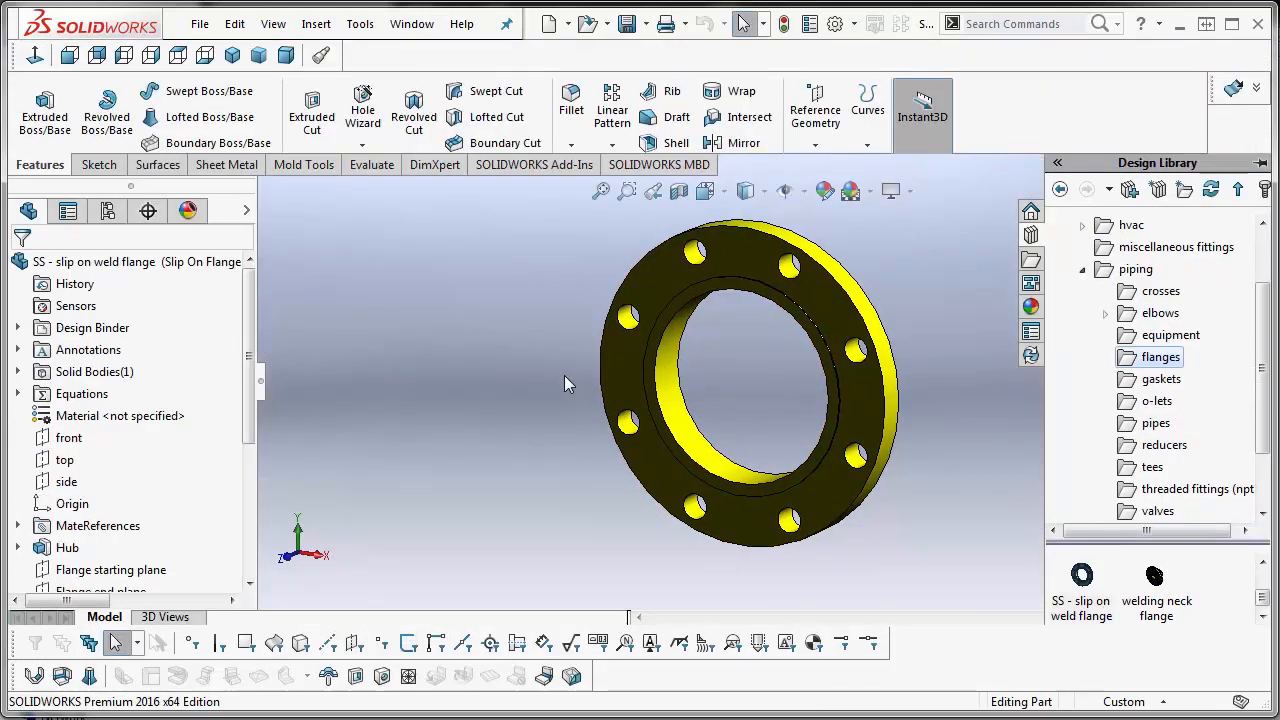
Open the 'SS - slip on weld flange' copy from the Design Library
{"action": "left_click", "coordinate": [120, 415]}
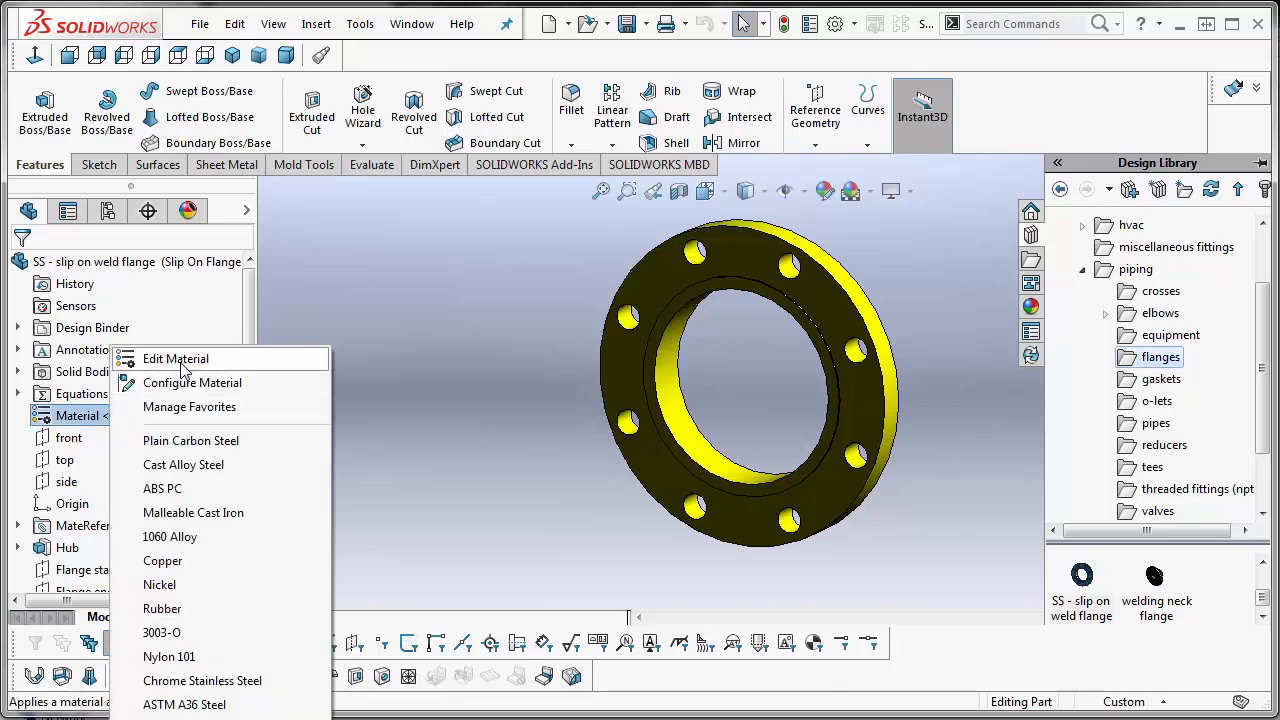
Assign Stainless Steel (ferritic) as the flange material for all configurations
{"action": "left_click", "coordinate": [176, 358]}
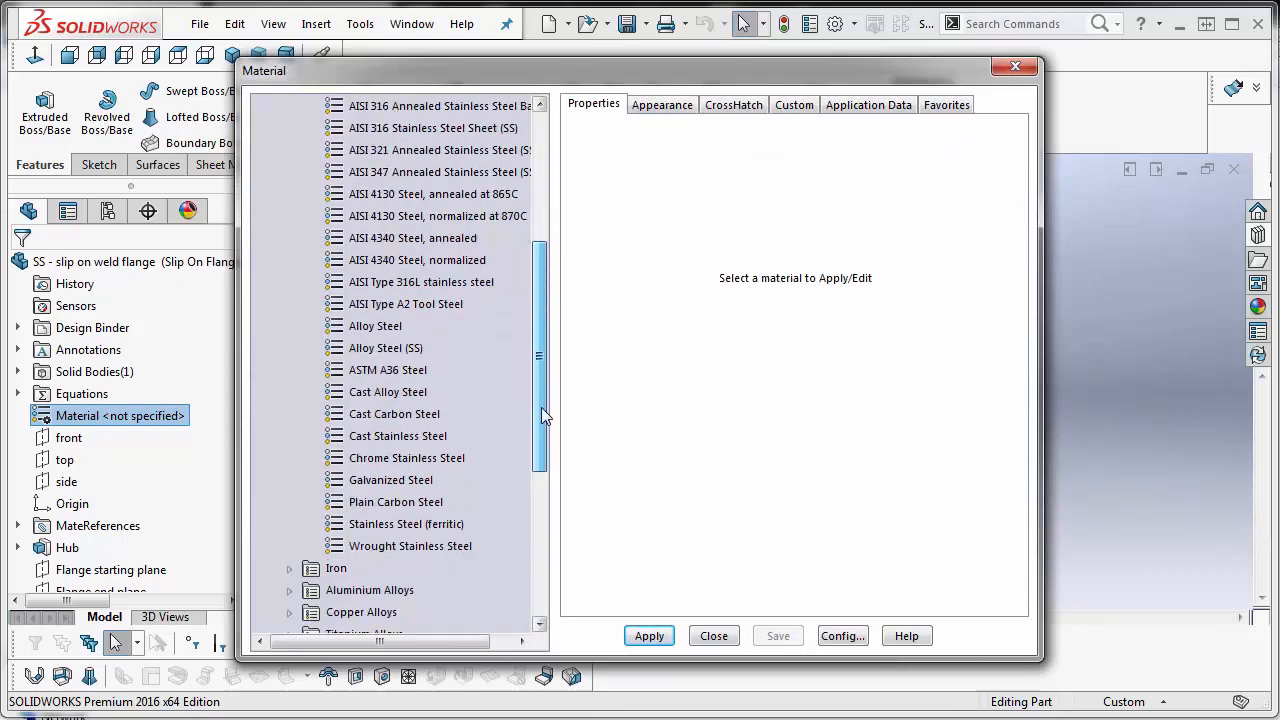
{"action": "left_click", "coordinate": [407, 524]}
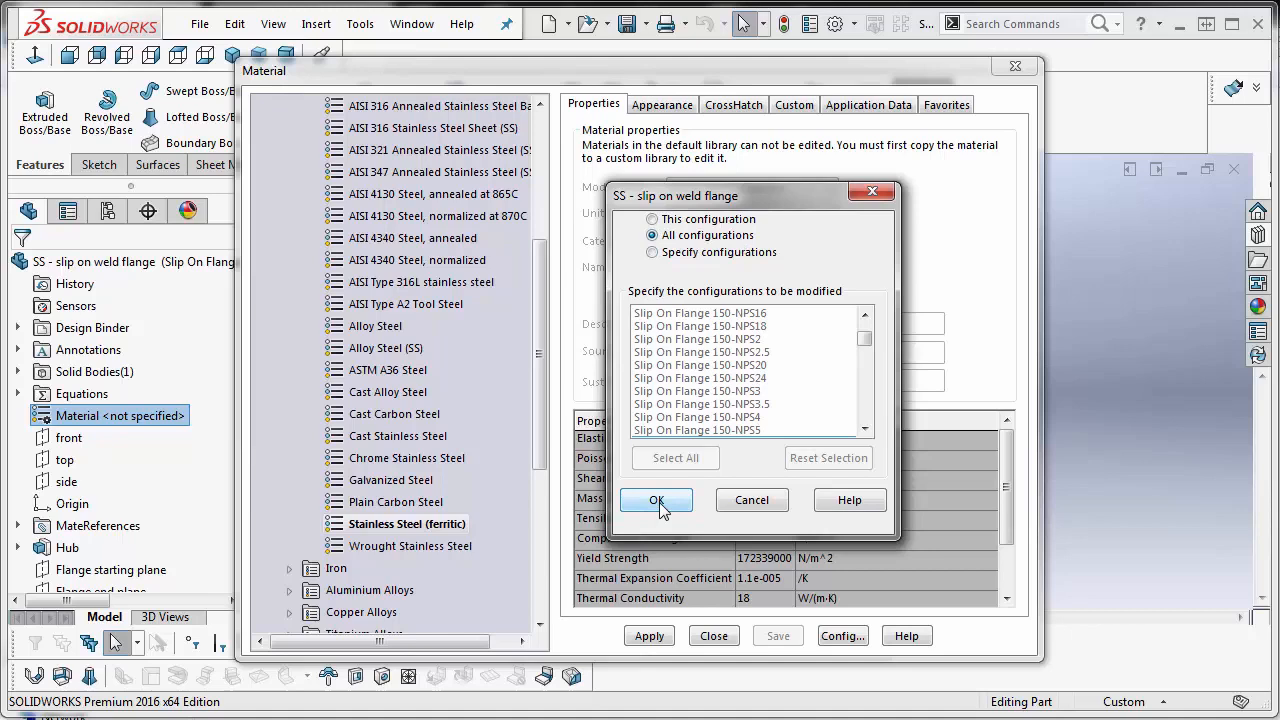
{"action": "left_click", "coordinate": [656, 500]}
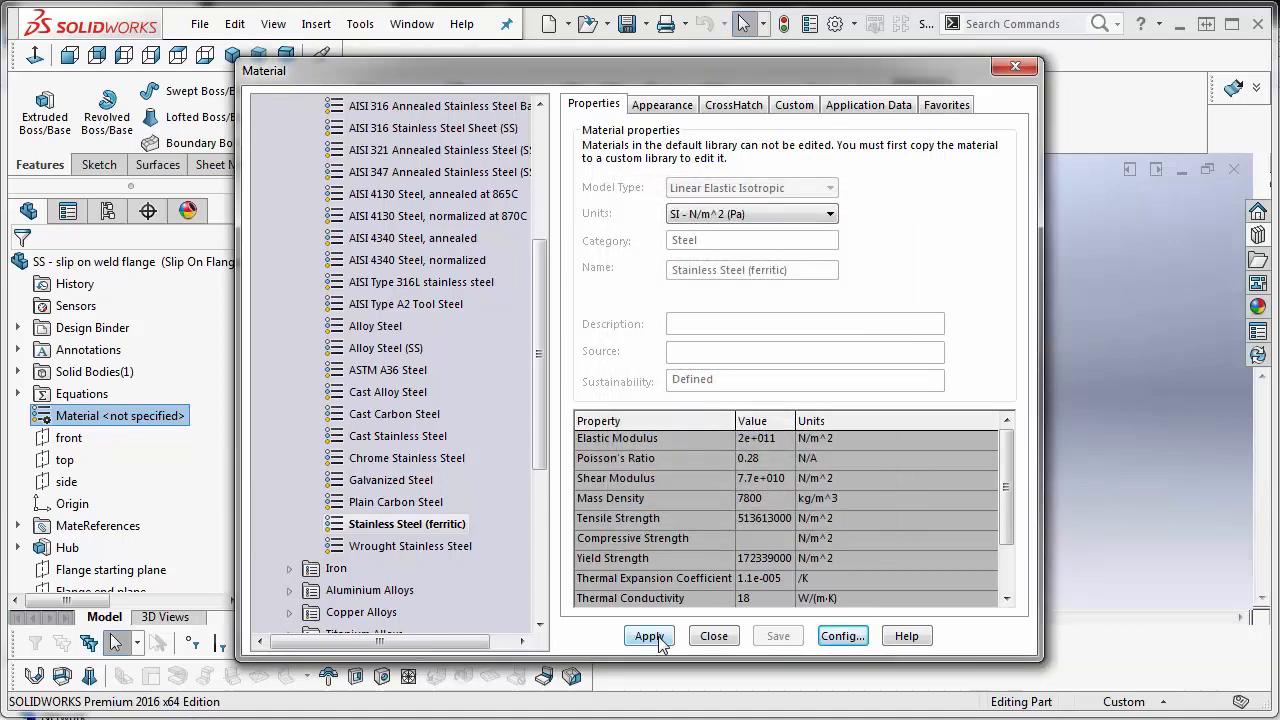
{"action": "left_click", "coordinate": [648, 636]}
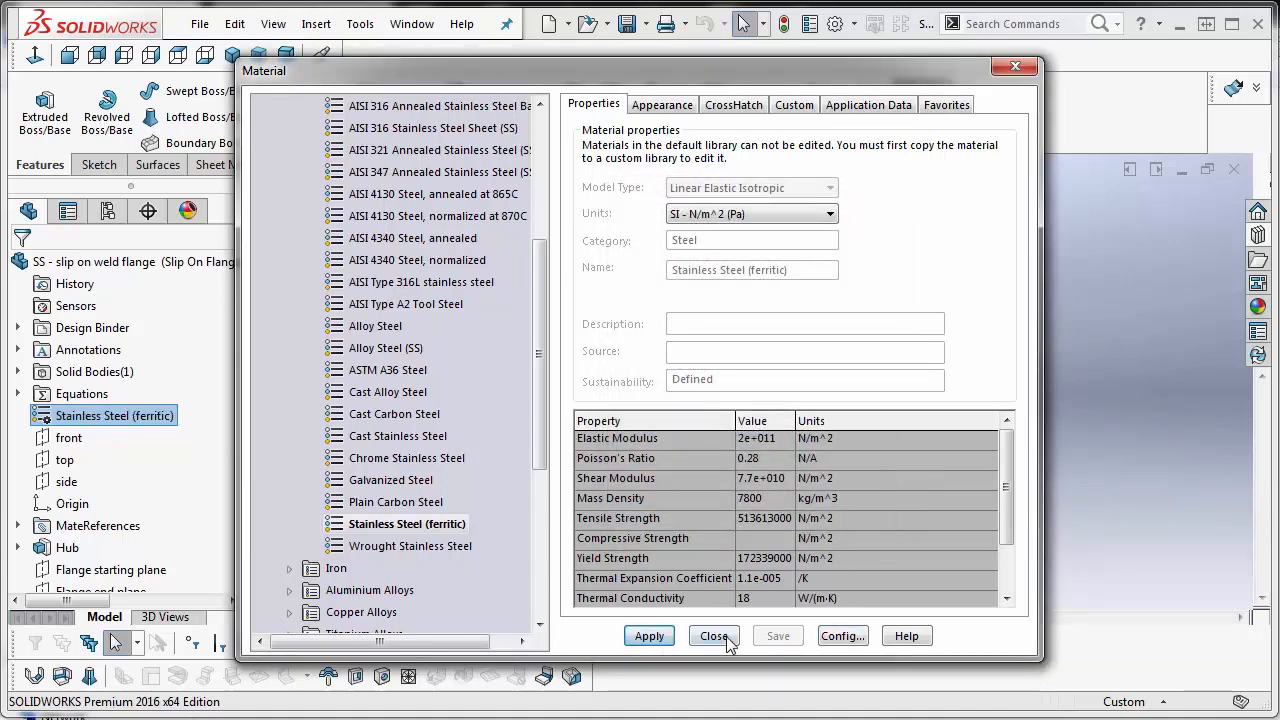
{"action": "left_click", "coordinate": [713, 636]}
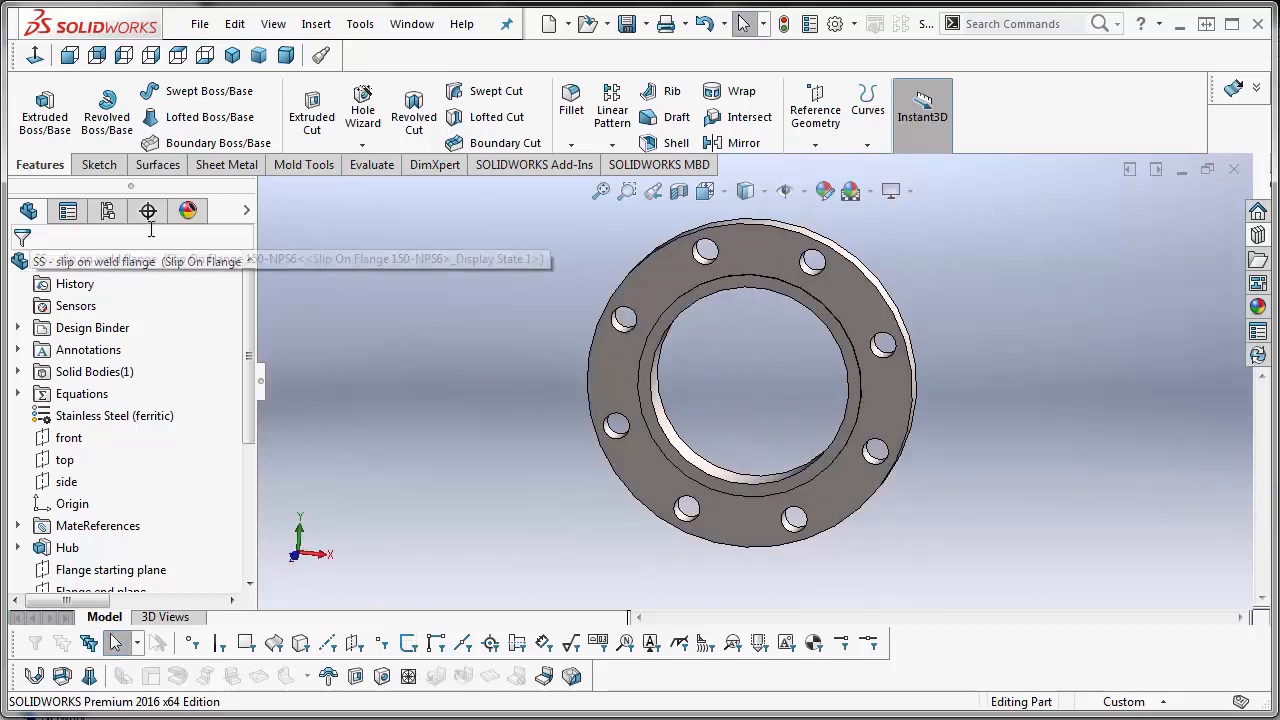
Edit the satin finish stainless steel appearance, dismissing the script error
{"action": "left_click", "coordinate": [188, 210]}
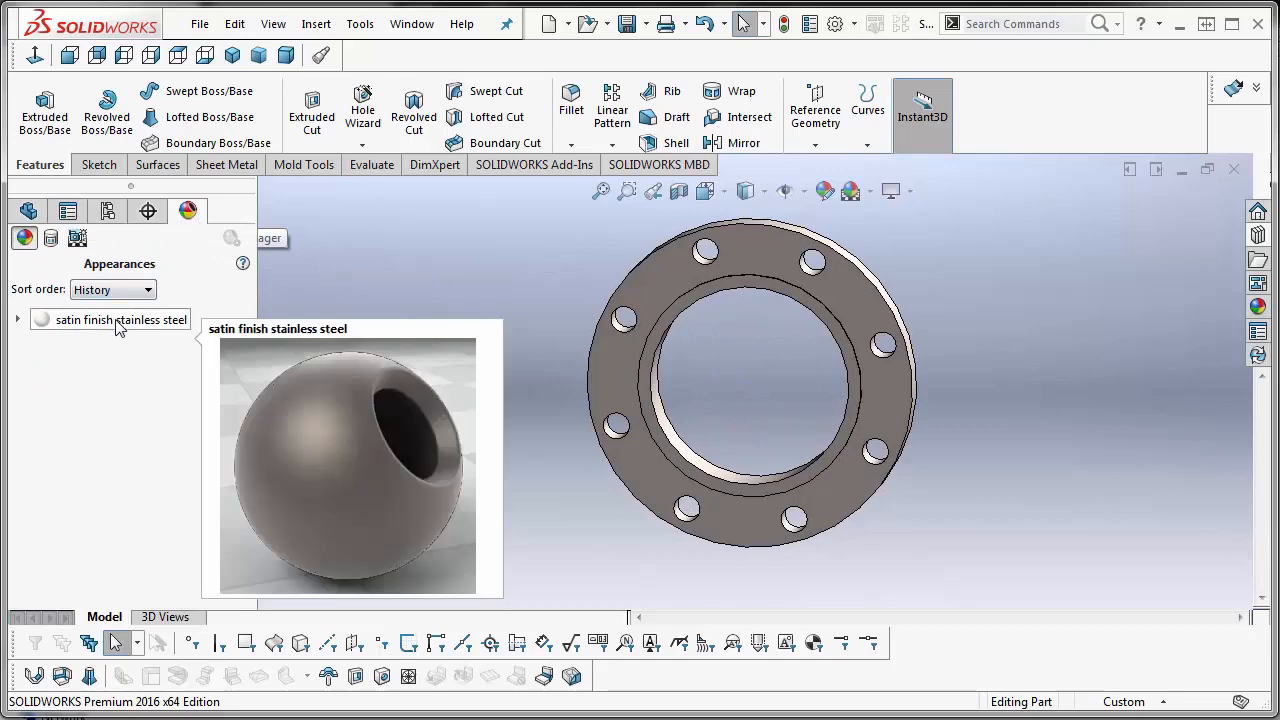
{"action": "right_click", "coordinate": [110, 319]}
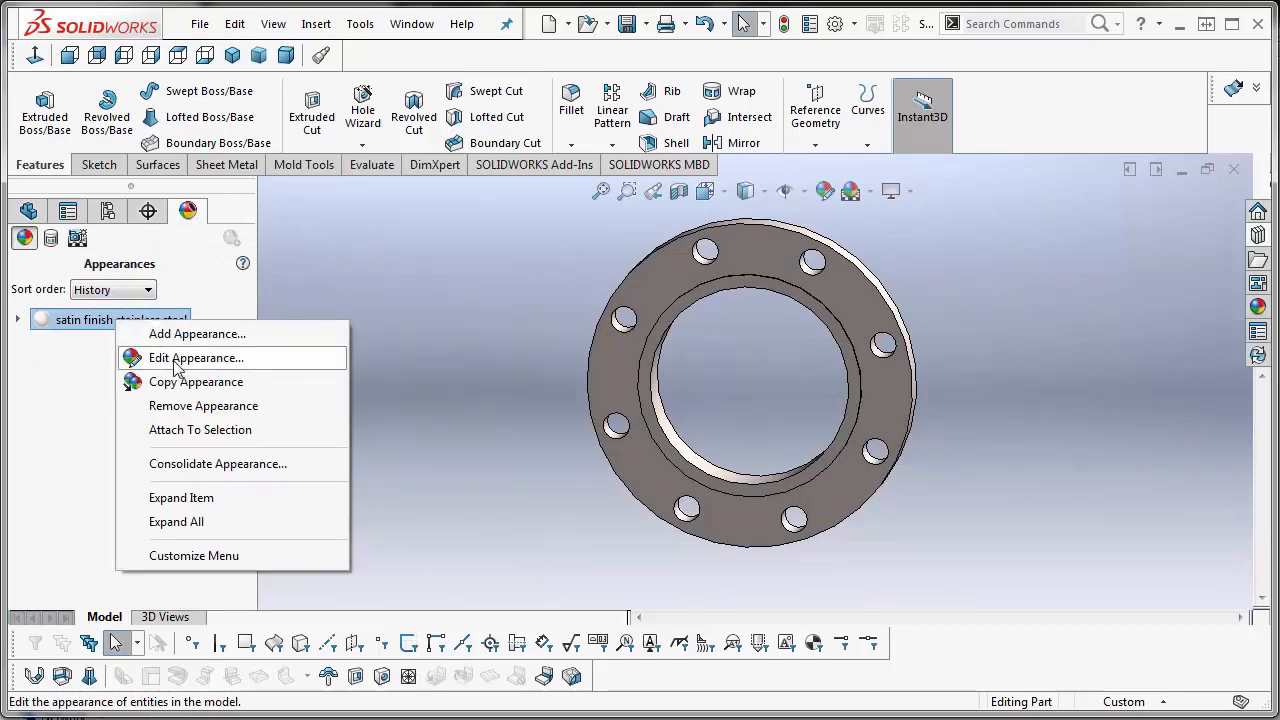
{"action": "left_click", "coordinate": [196, 357]}
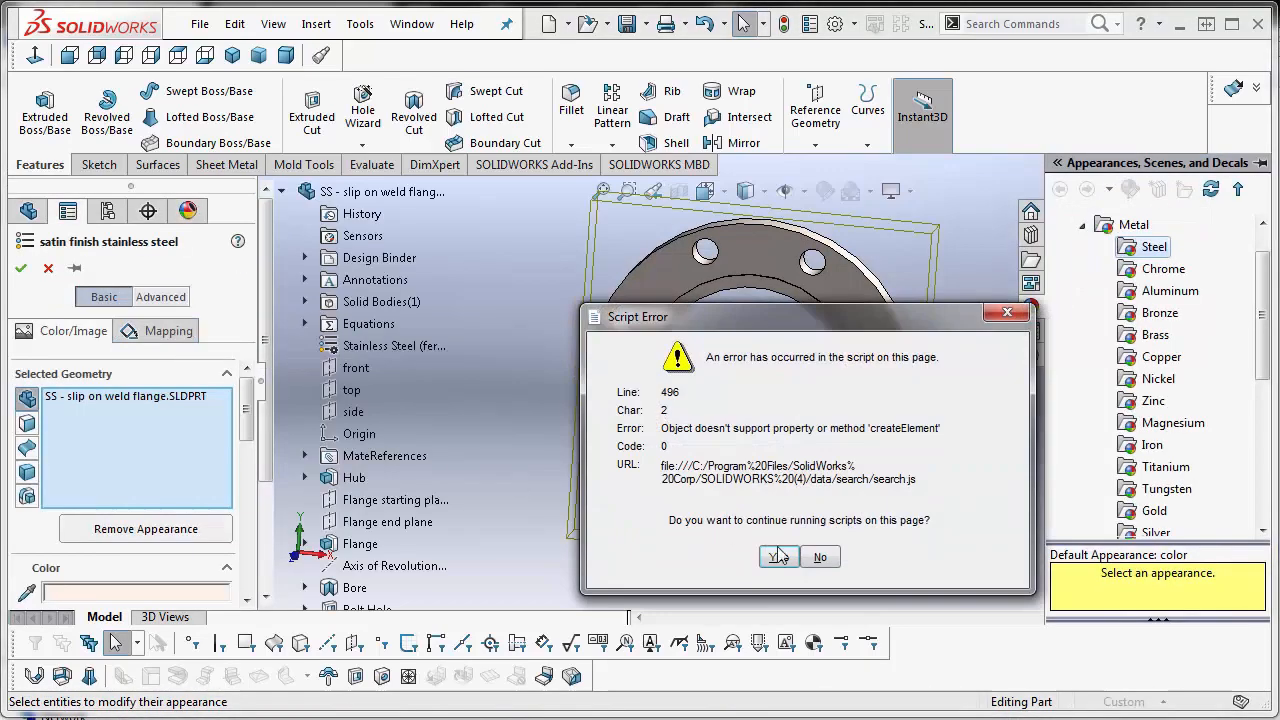
{"action": "left_click", "coordinate": [778, 557]}
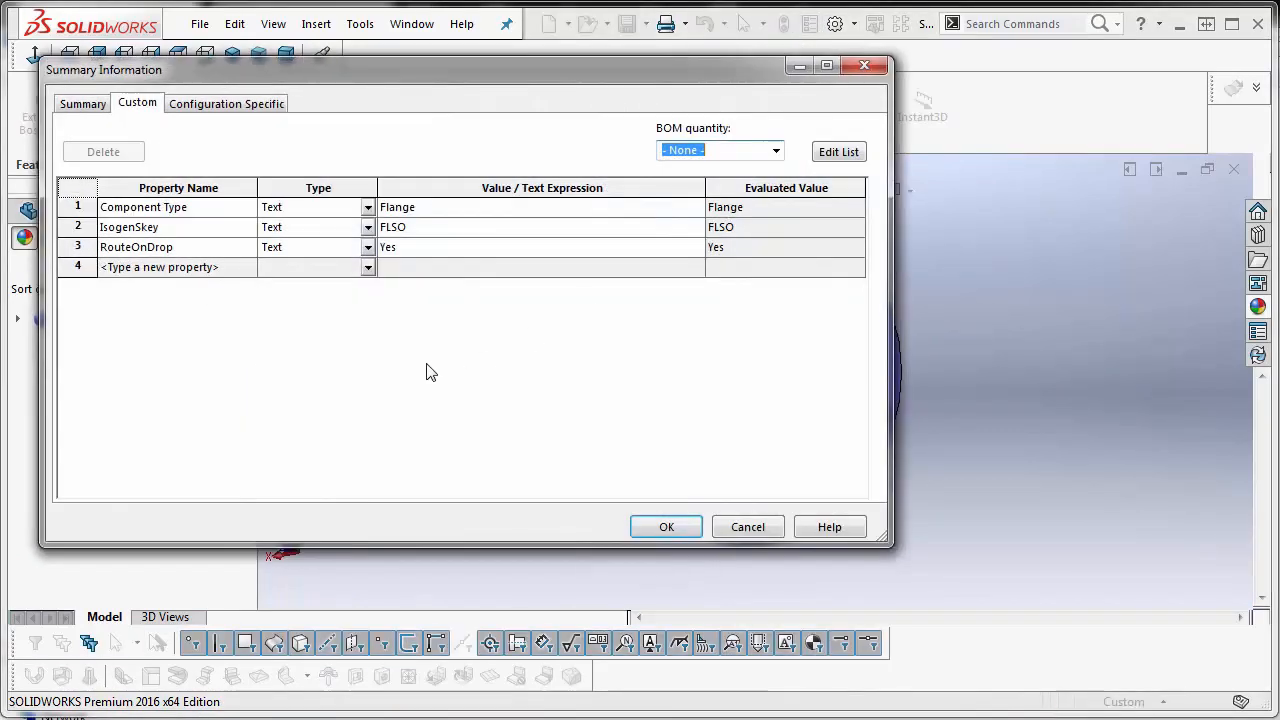
{"action": "mouse_move", "coordinate": [220, 275]}
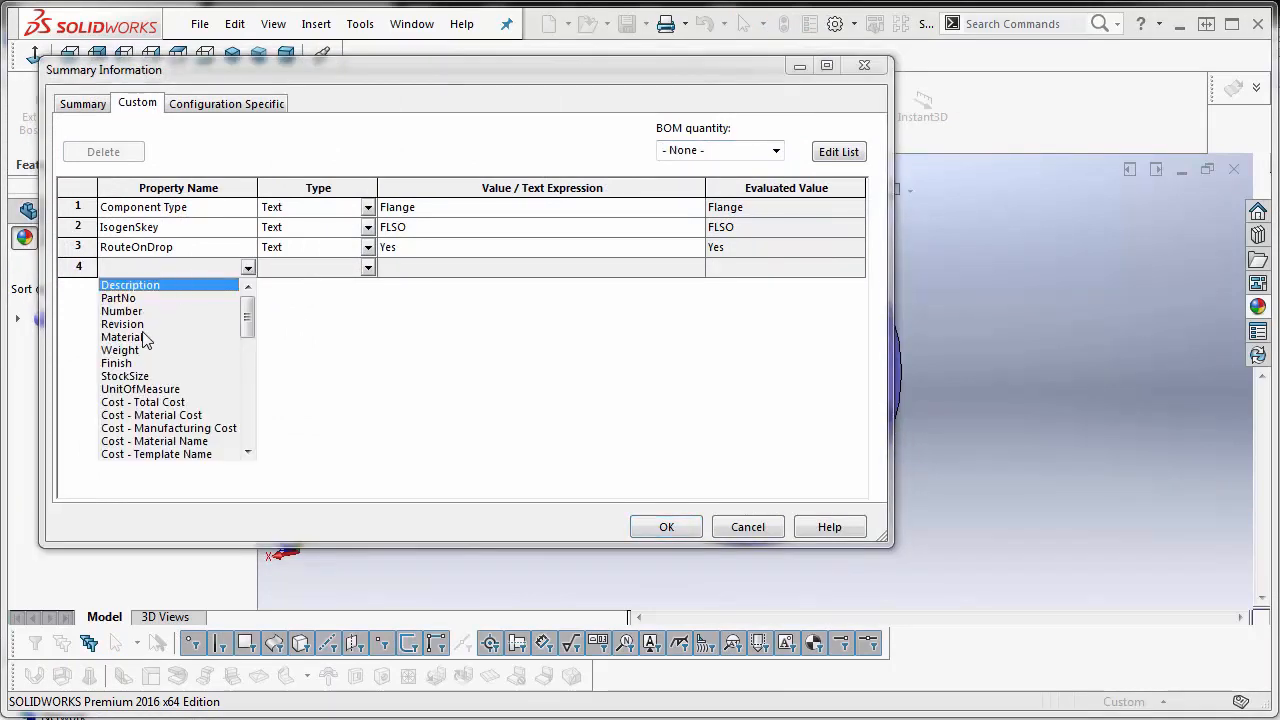
Add a Material custom property linked to SW-Material, then close the saved part
{"action": "left_click", "coordinate": [121, 337]}
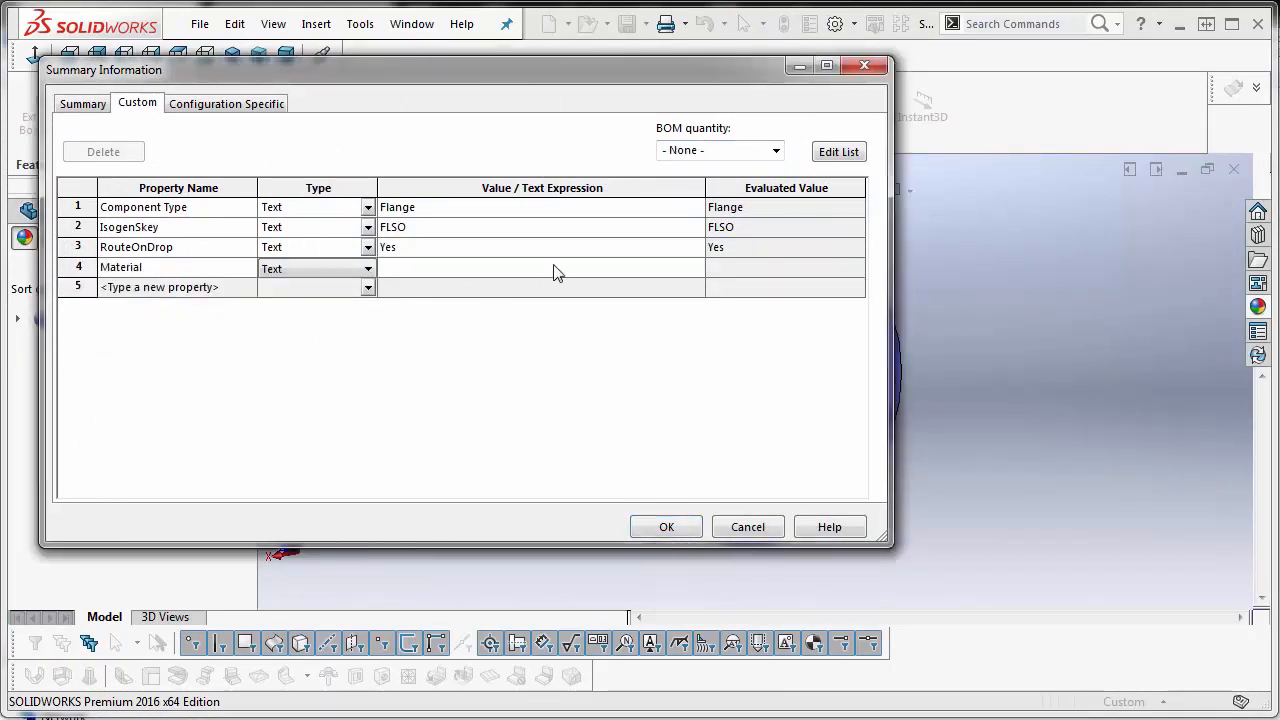
{"action": "left_click", "coordinate": [694, 267]}
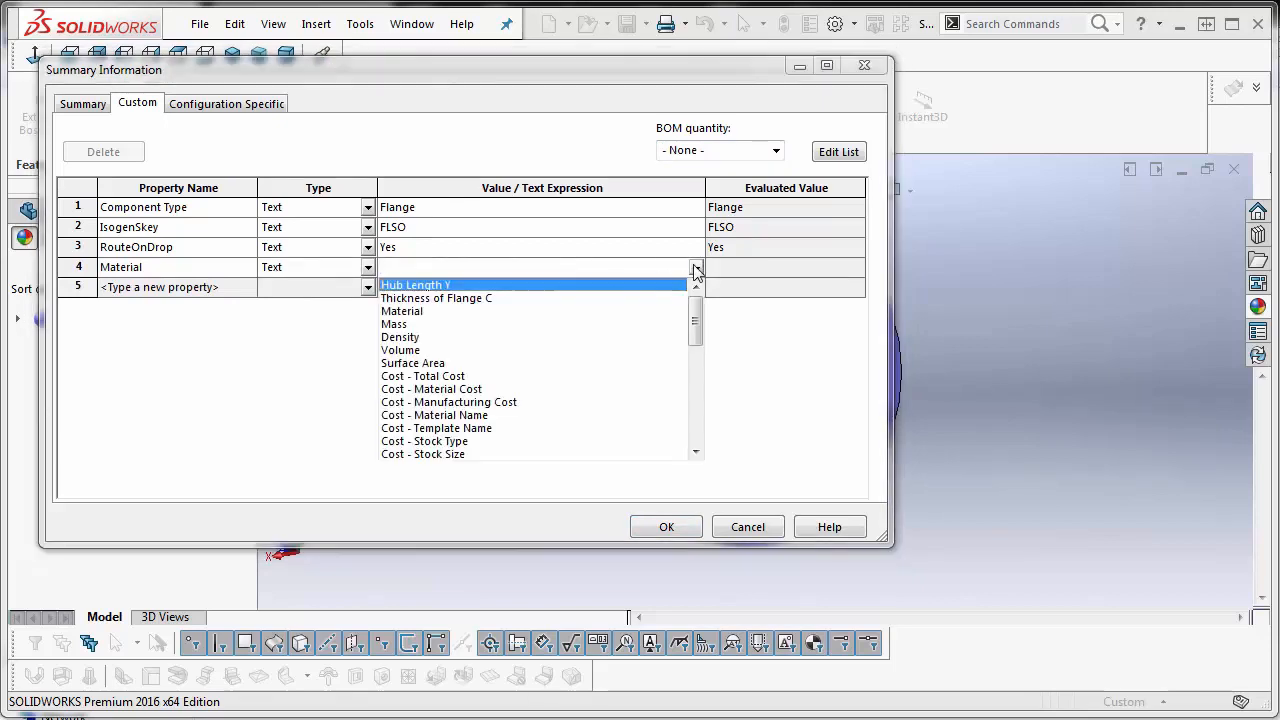
{"action": "left_click", "coordinate": [401, 311]}
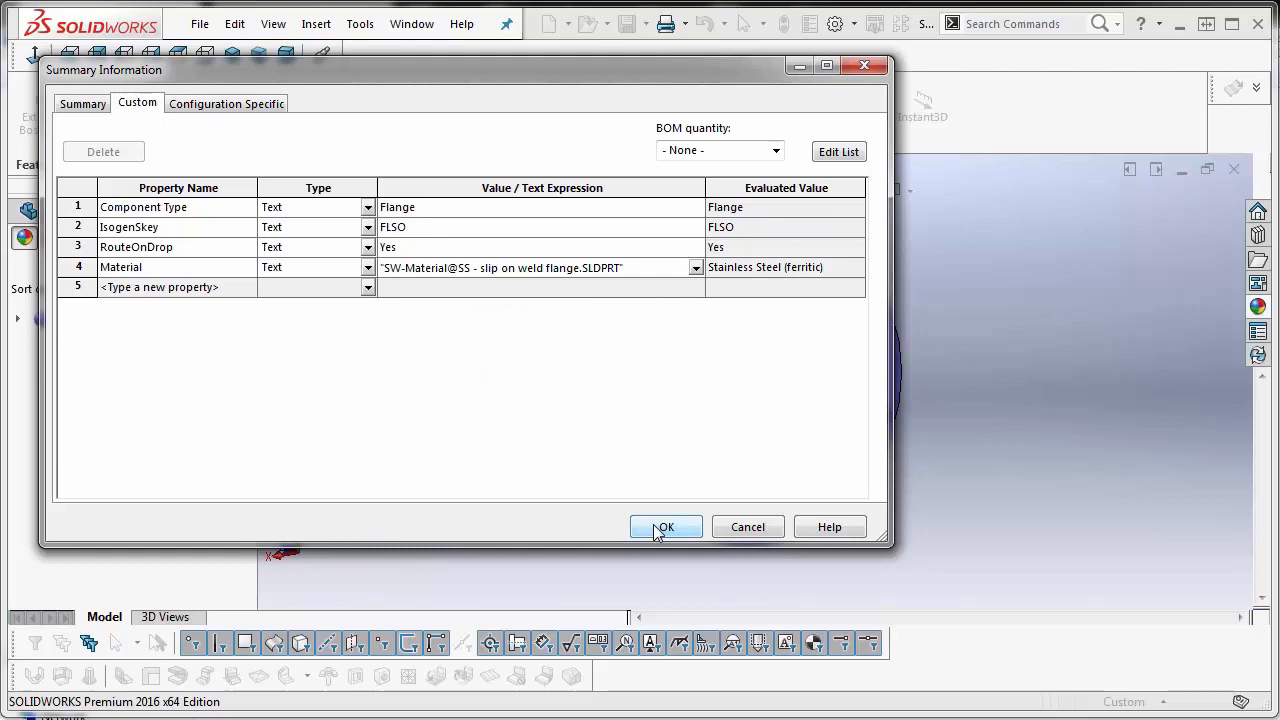
{"action": "left_click", "coordinate": [665, 527]}
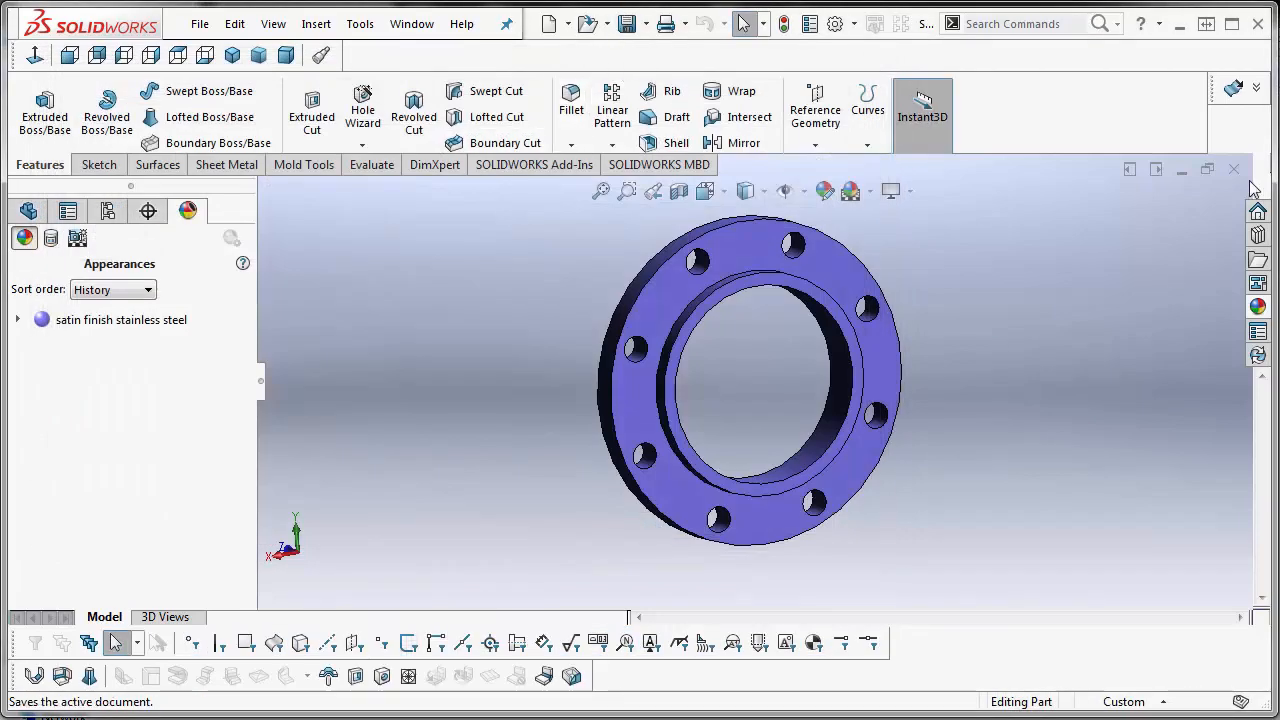
{"action": "left_click", "coordinate": [1233, 169]}
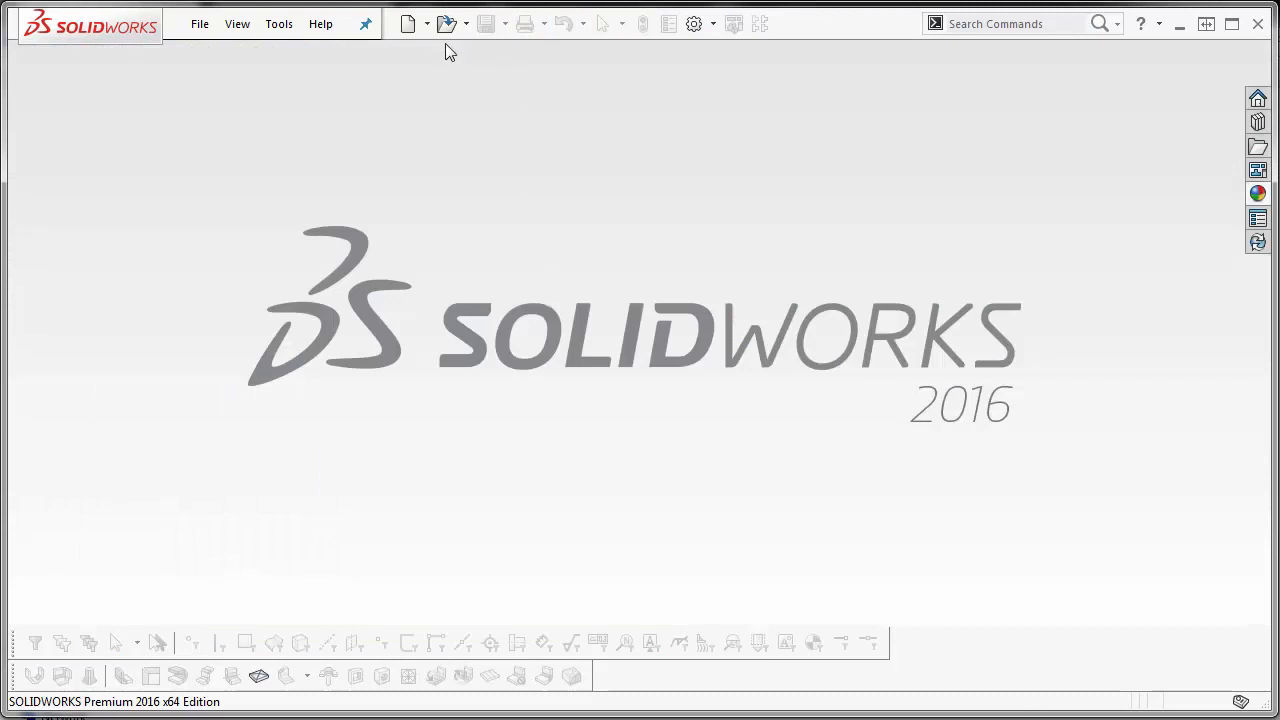
Create a new assembly, drop in the SS flange, and agree to save before routing
{"action": "left_click", "coordinate": [427, 23]}
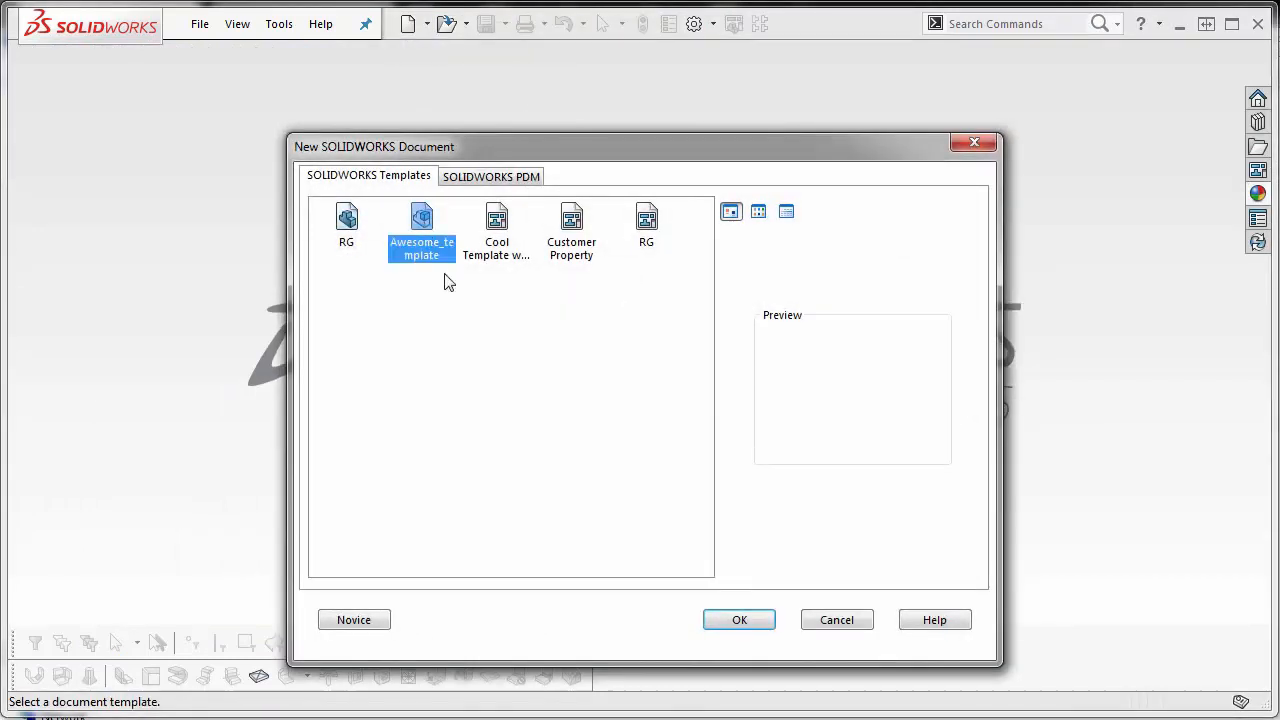
{"action": "left_click", "coordinate": [739, 619]}
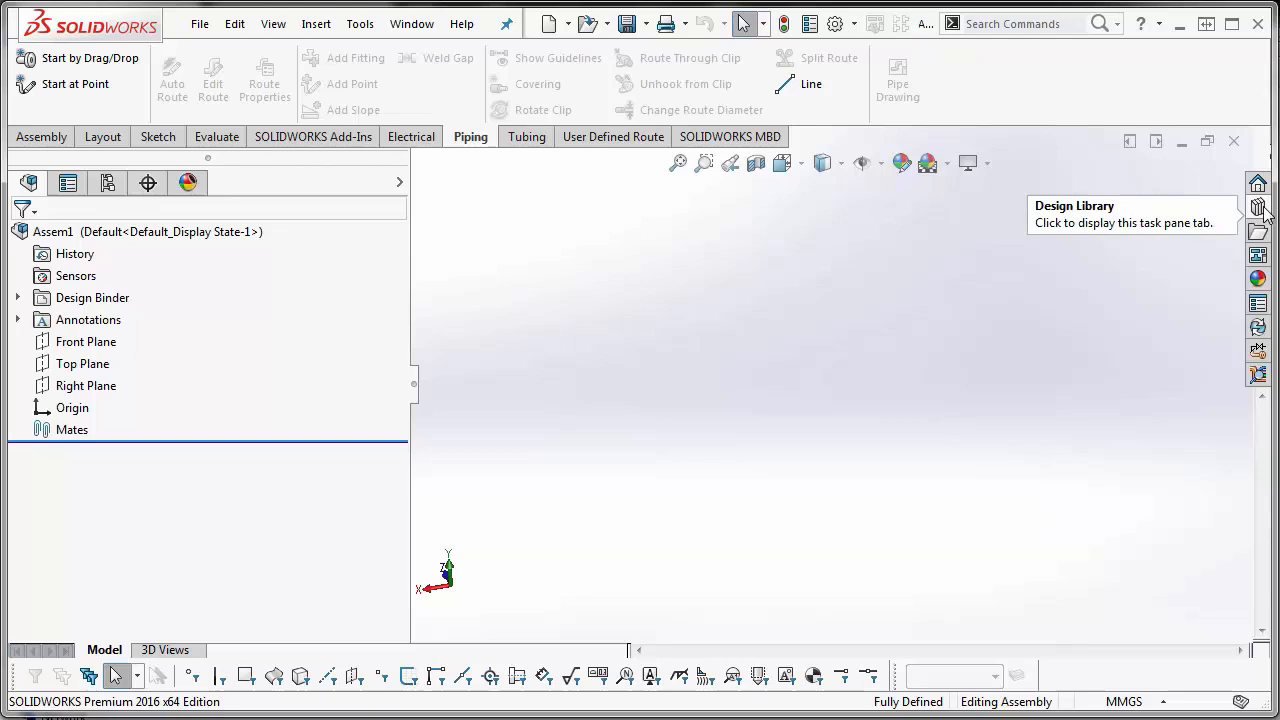
{"action": "left_click", "coordinate": [1258, 208]}
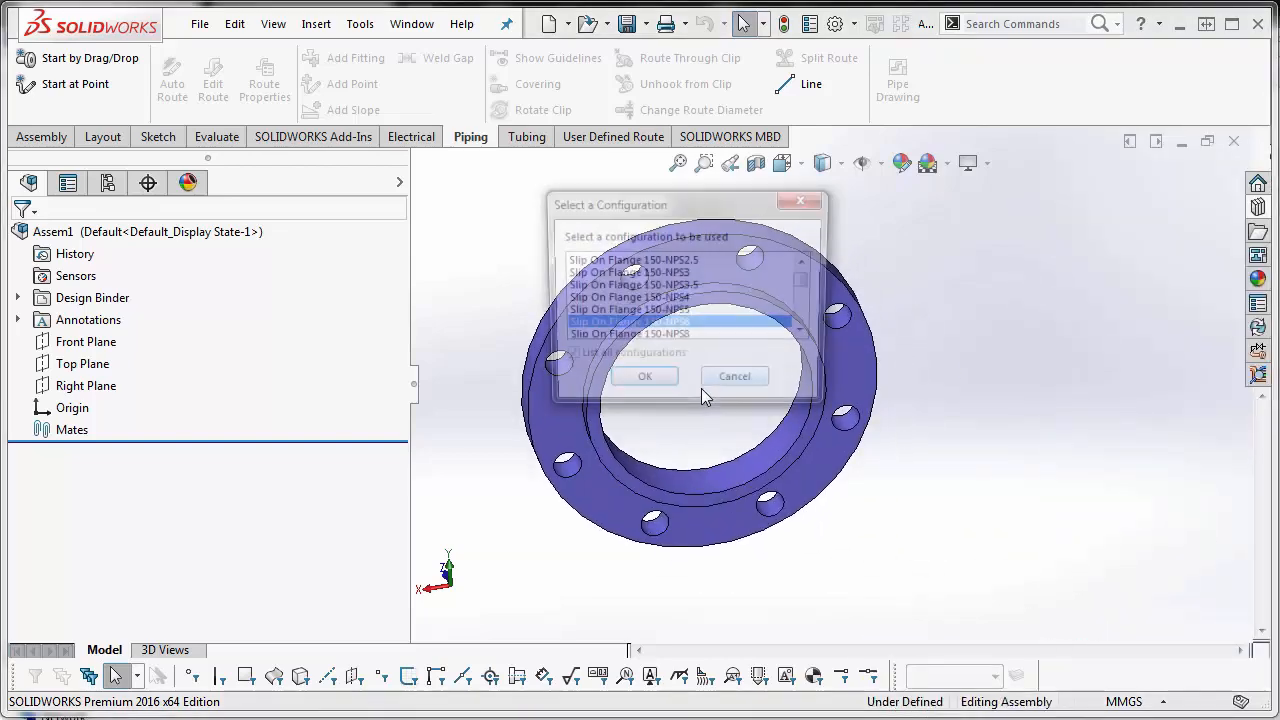
{"action": "left_click", "coordinate": [645, 376]}
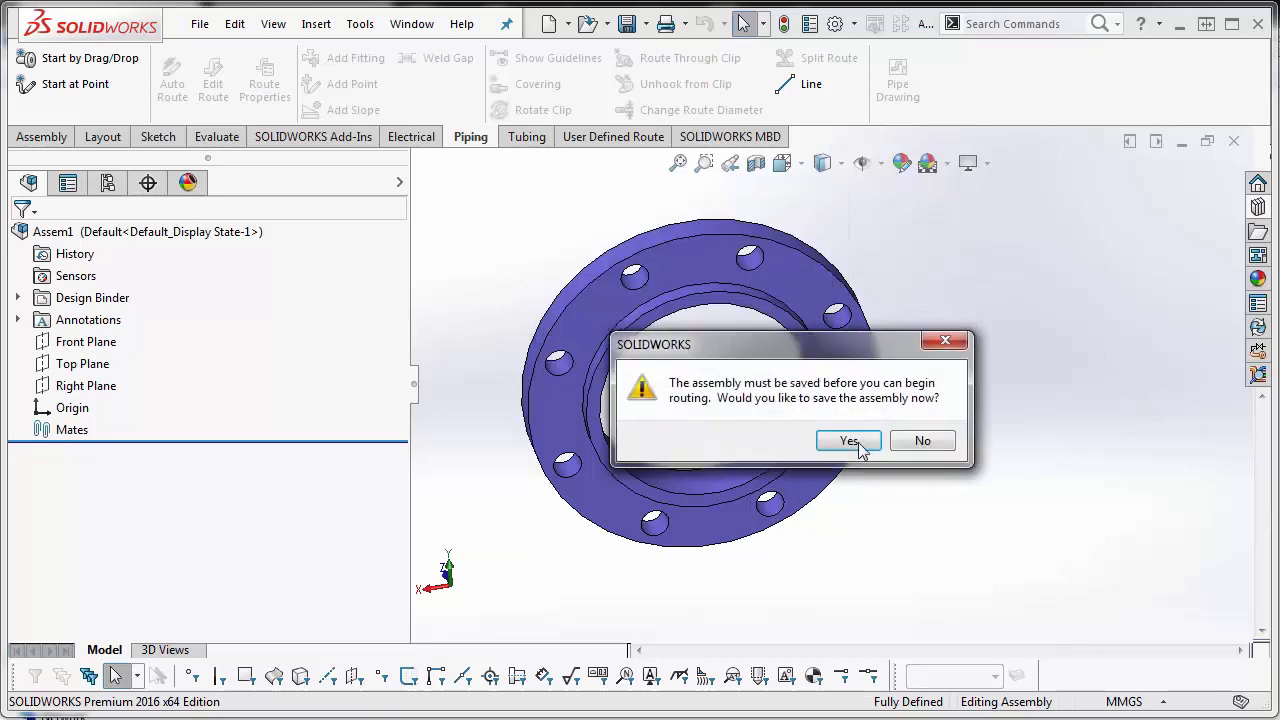
{"action": "left_click", "coordinate": [848, 441]}
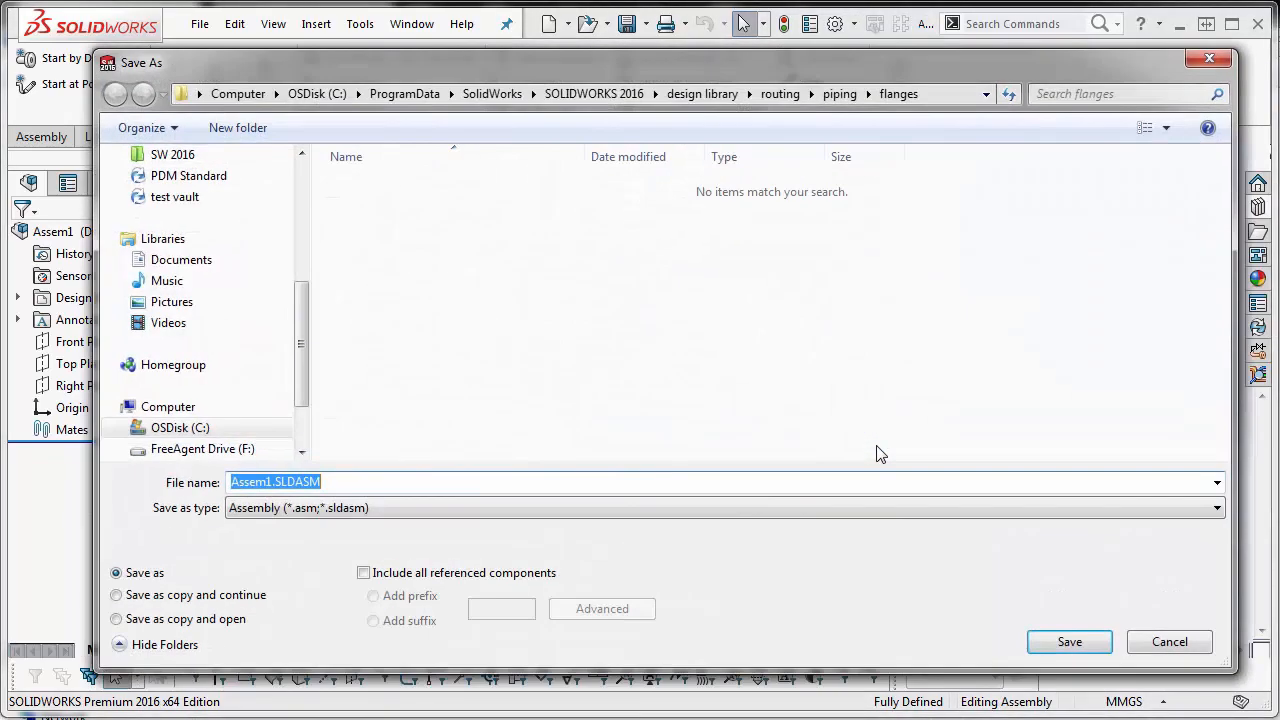
Save the assembly and accept default properties for the 6 in Schedule 40 pipe route
{"action": "left_click", "coordinate": [172, 184]}
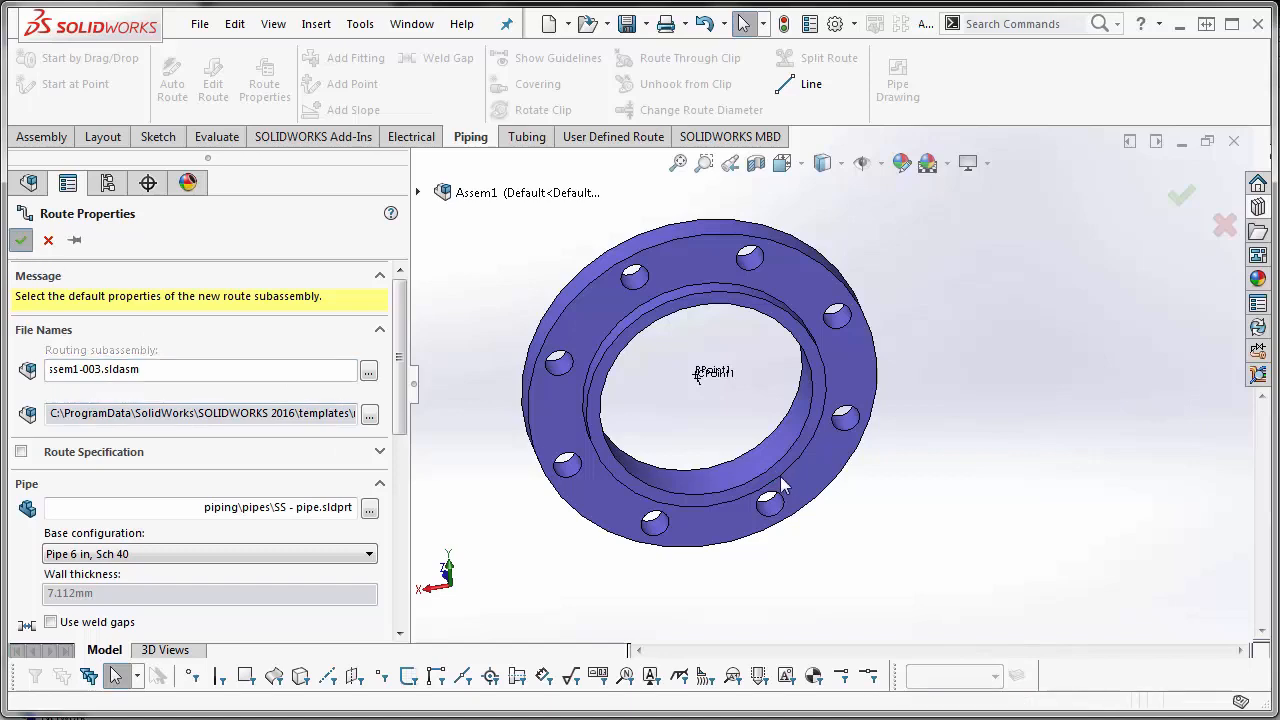
{"action": "left_click", "coordinate": [21, 240]}
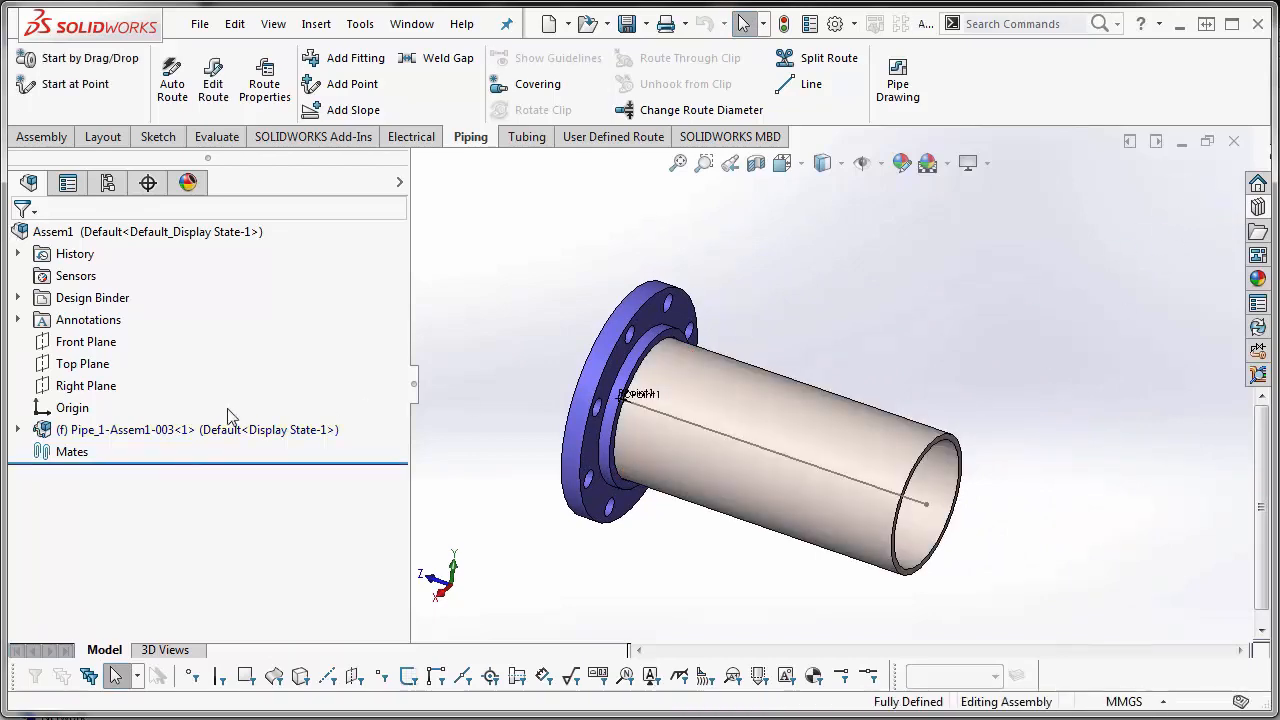
{"action": "right_click", "coordinate": [130, 429]}
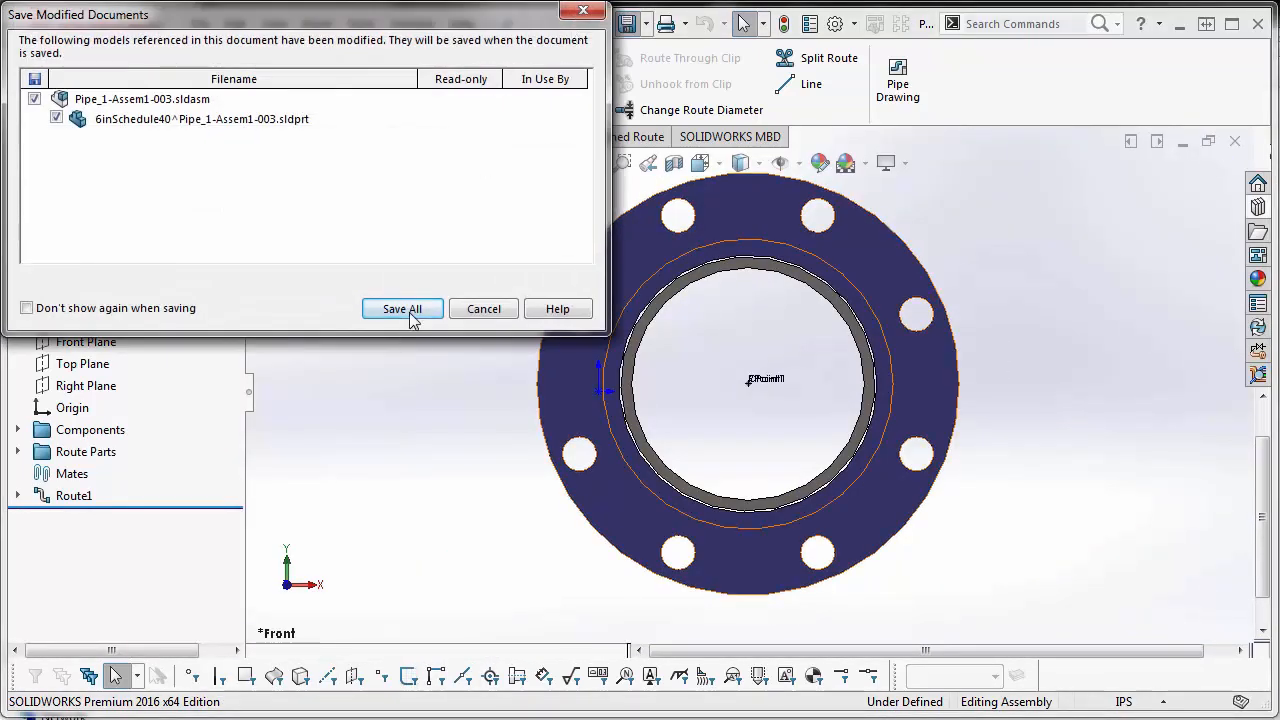
Save the route files and make a drawing of the pipe assembly from the template
{"action": "left_click", "coordinate": [402, 308]}
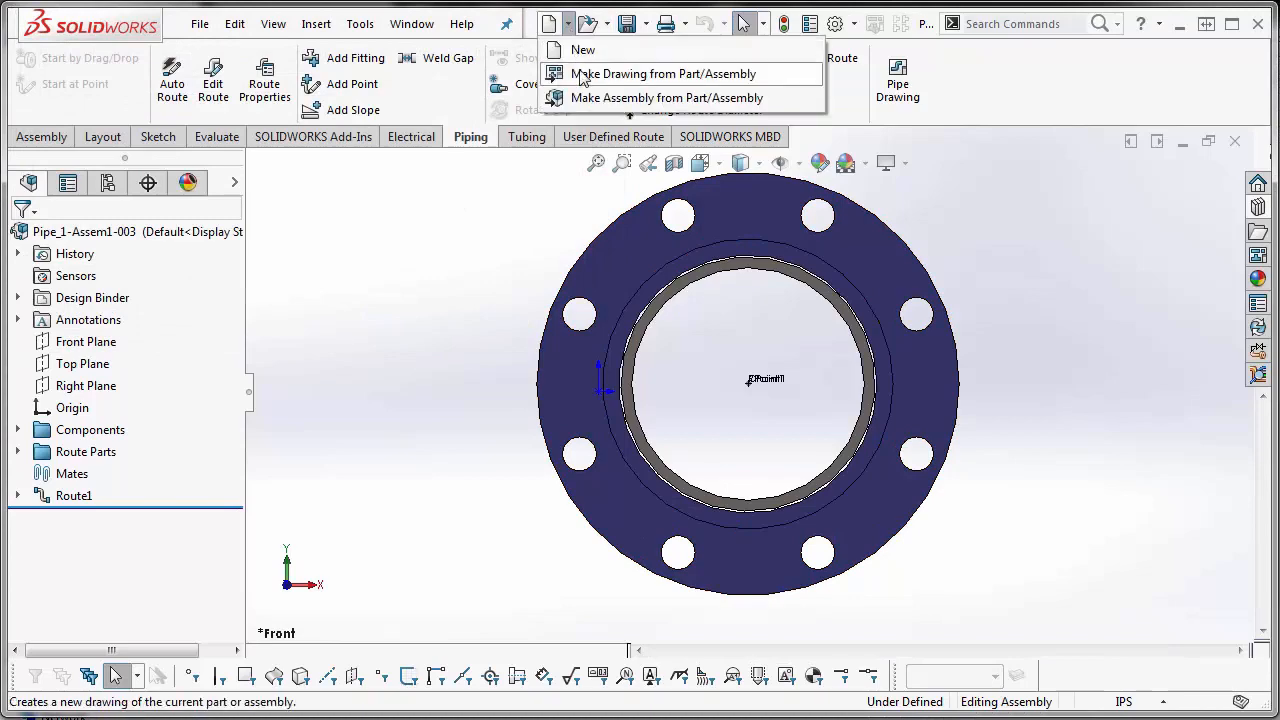
{"action": "left_click", "coordinate": [661, 73]}
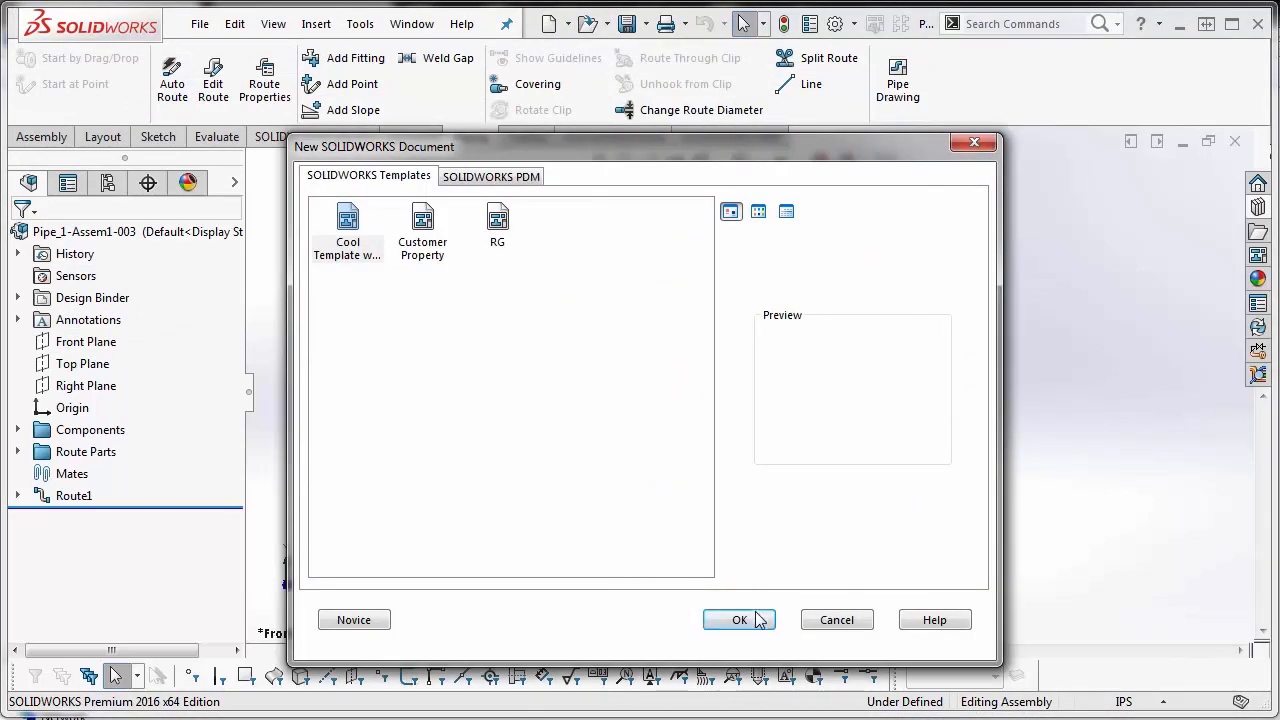
{"action": "left_click", "coordinate": [739, 619]}
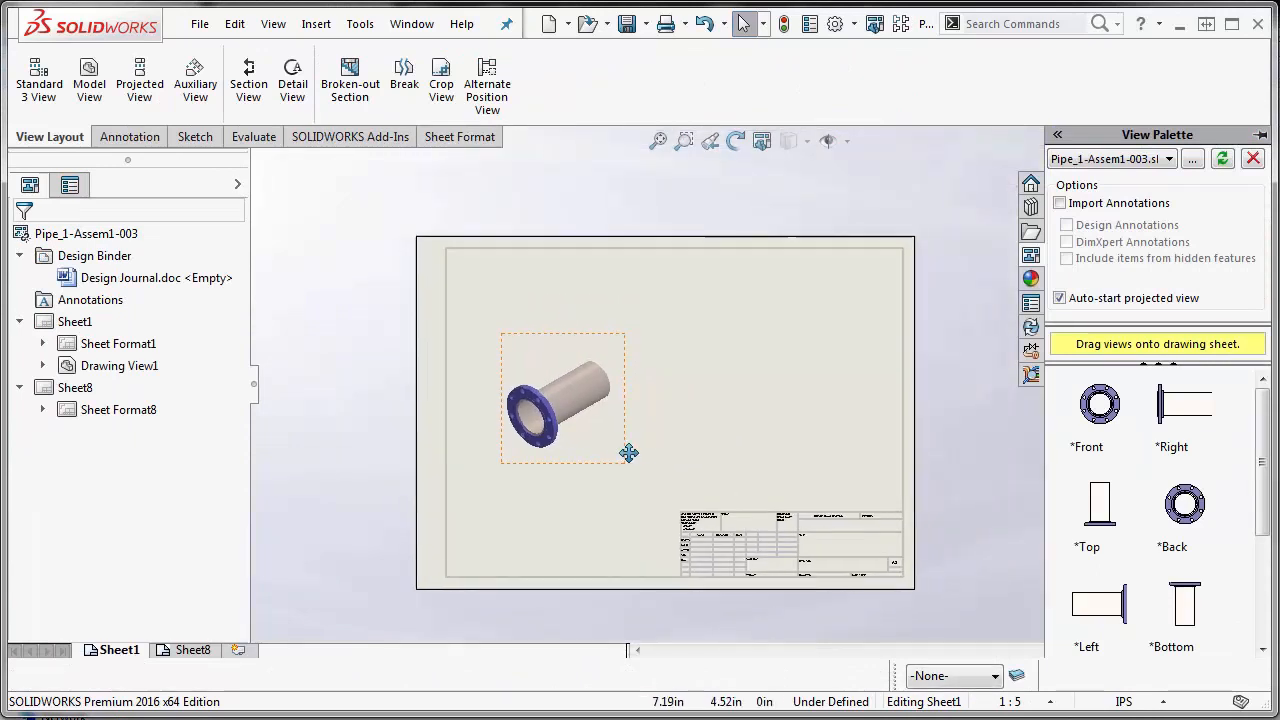
Add a bill of materials to the view with a Material custom property column
{"action": "right_click", "coordinate": [560, 400]}
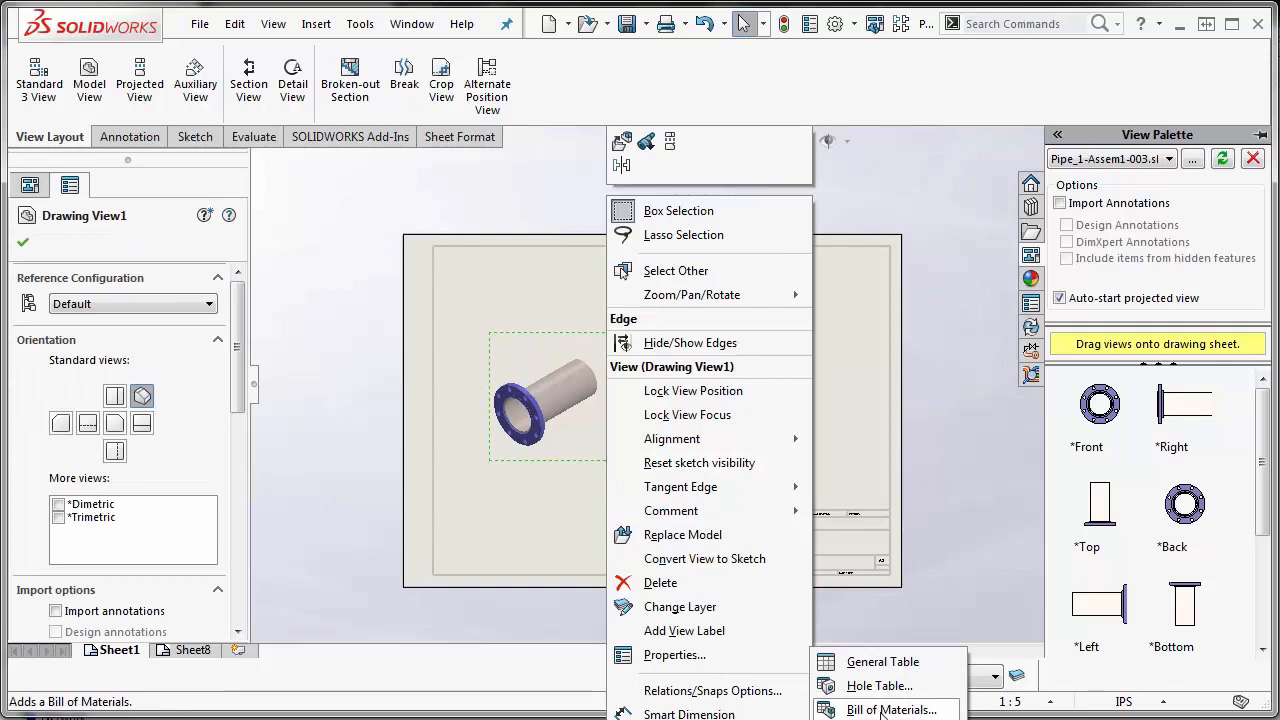
{"action": "left_click", "coordinate": [892, 710]}
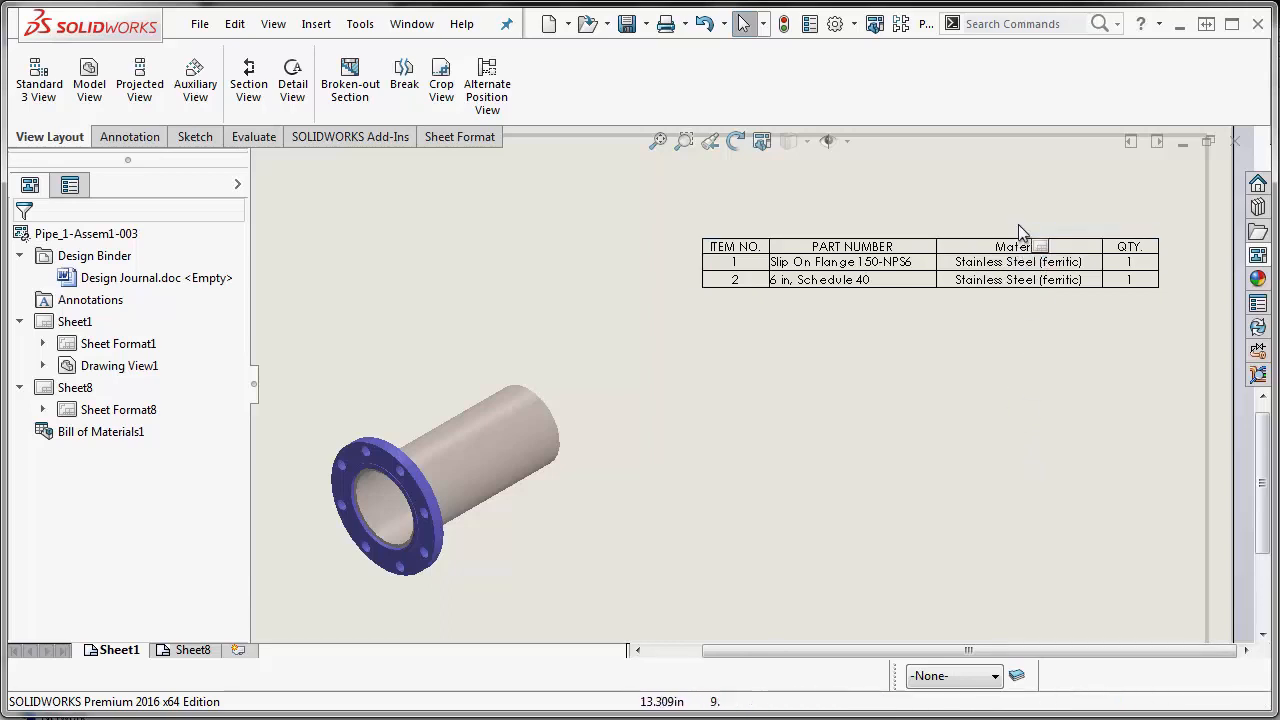
{"action": "left_click", "coordinate": [1017, 247]}
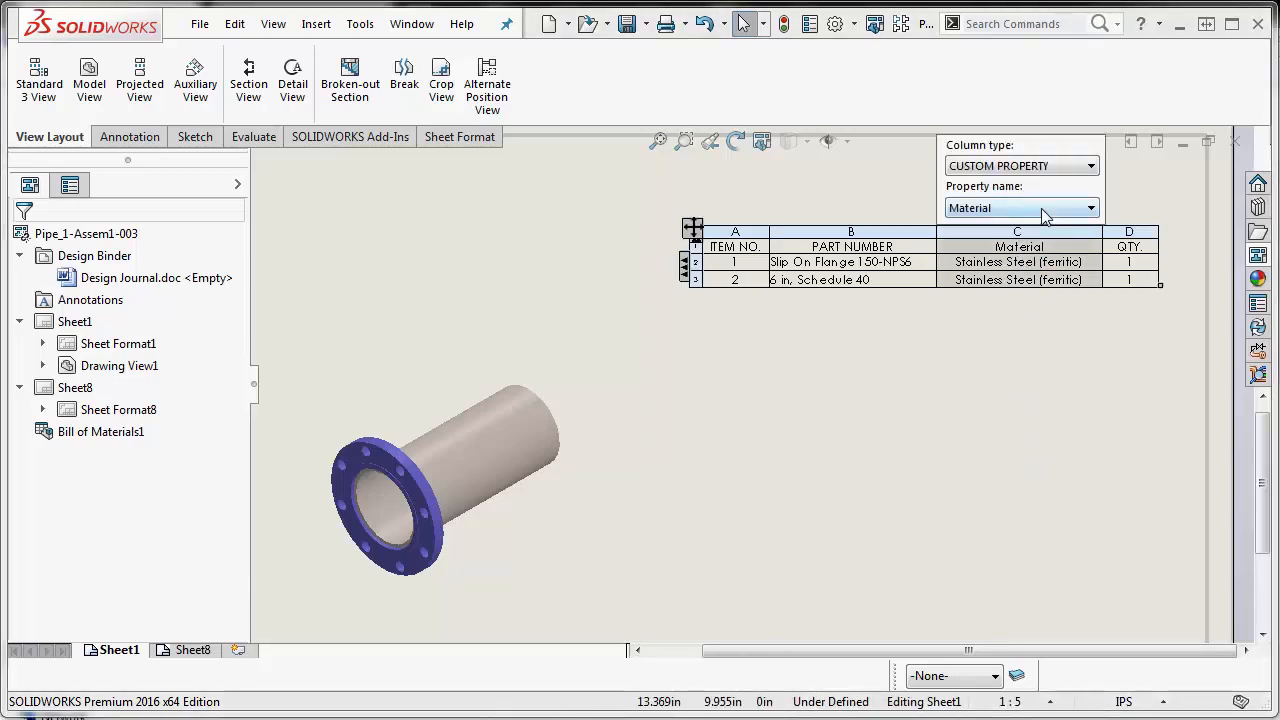